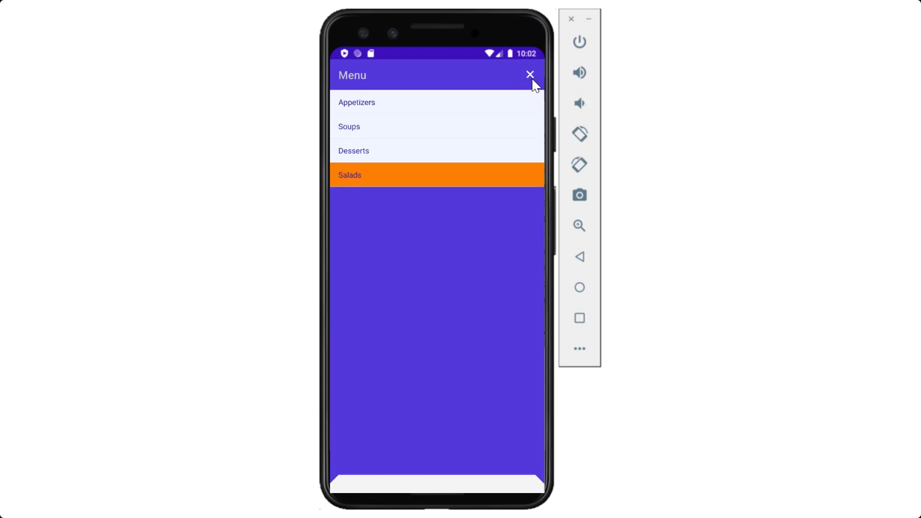
Step: Tap the X icon on the Menu header to collapse the food-category backdrop
{"action": "left_click", "coordinate": [529, 75]}
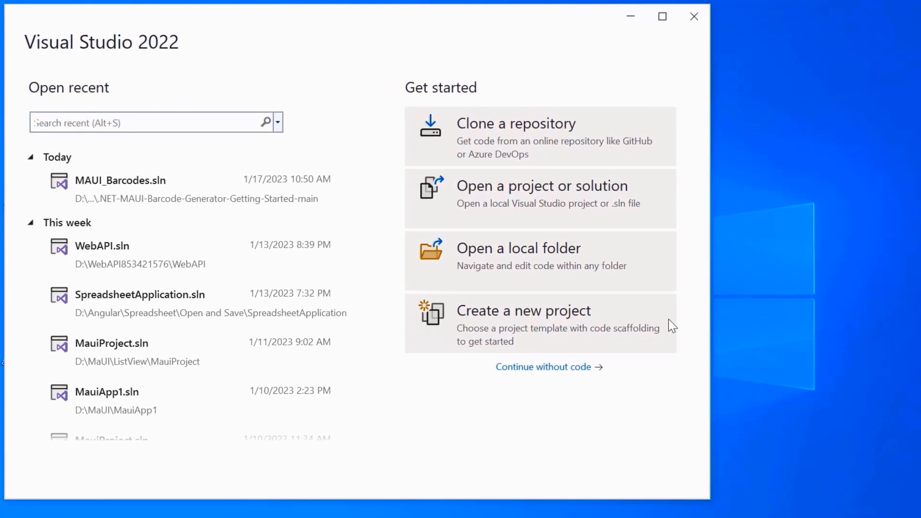
{"action": "mouse_move", "coordinate": [643, 314]}
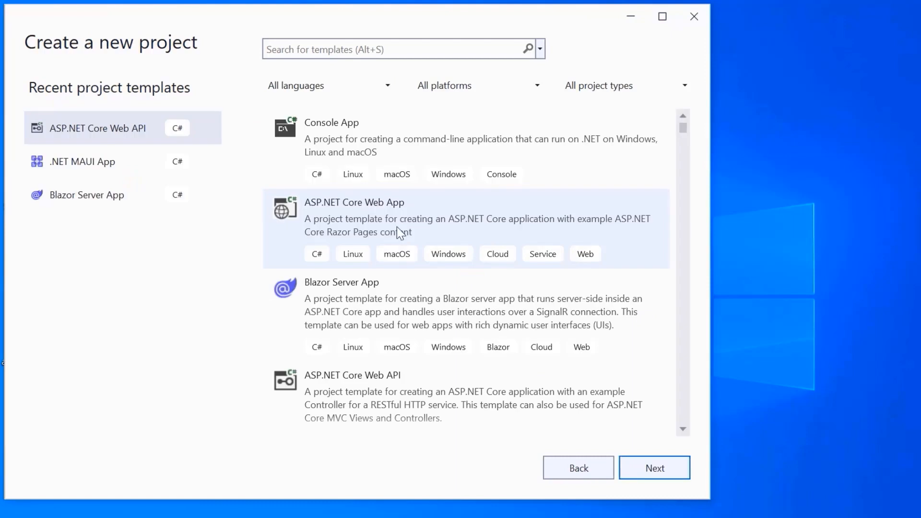
Step: Pick the .NET MAUI App template, name it MauiProject, and keep .NET 7.0
{"action": "left_click", "coordinate": [82, 162]}
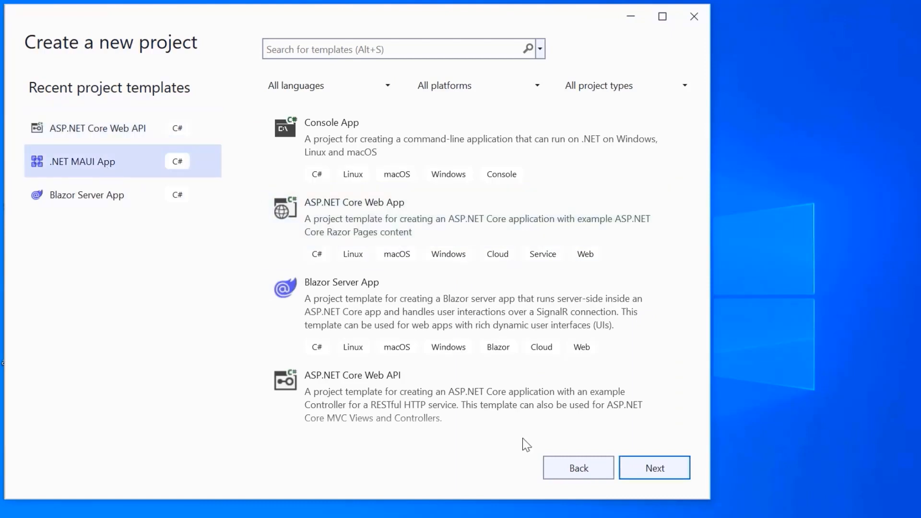
{"action": "left_click", "coordinate": [653, 468]}
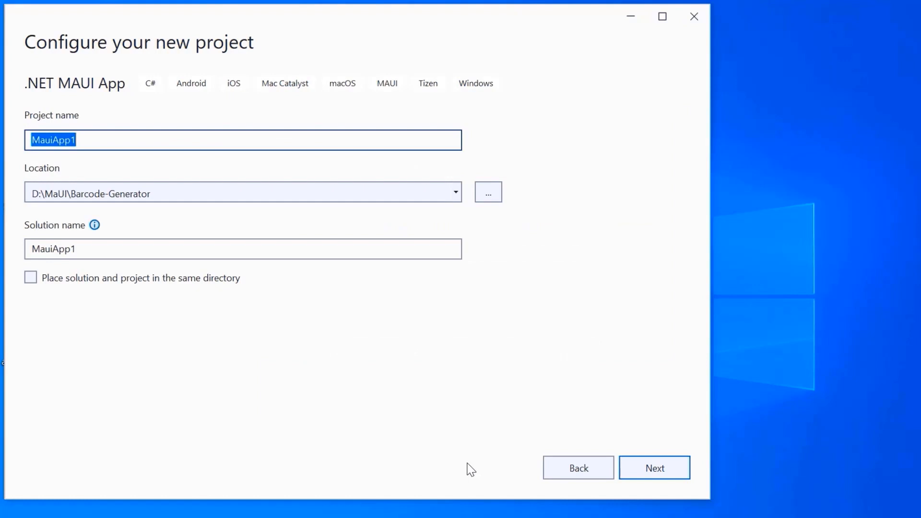
{"action": "type", "text": "MauiP"}
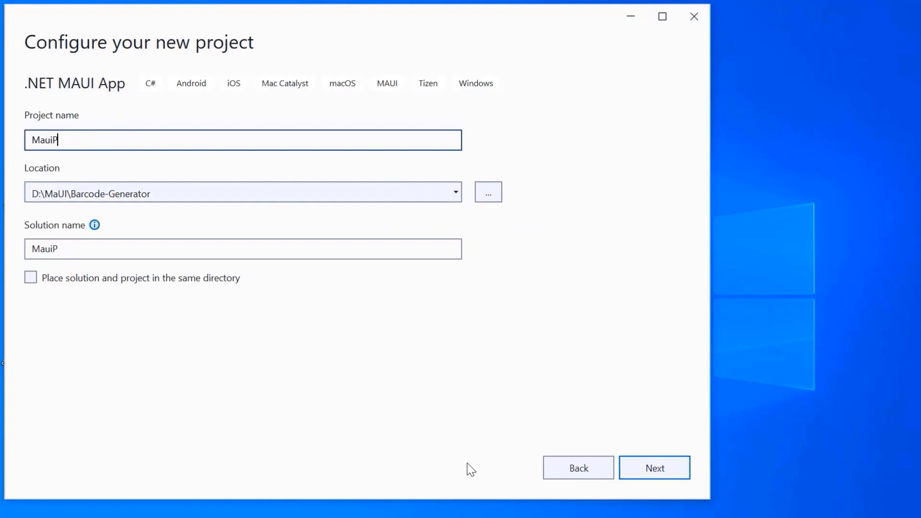
{"action": "type", "text": "roject"}
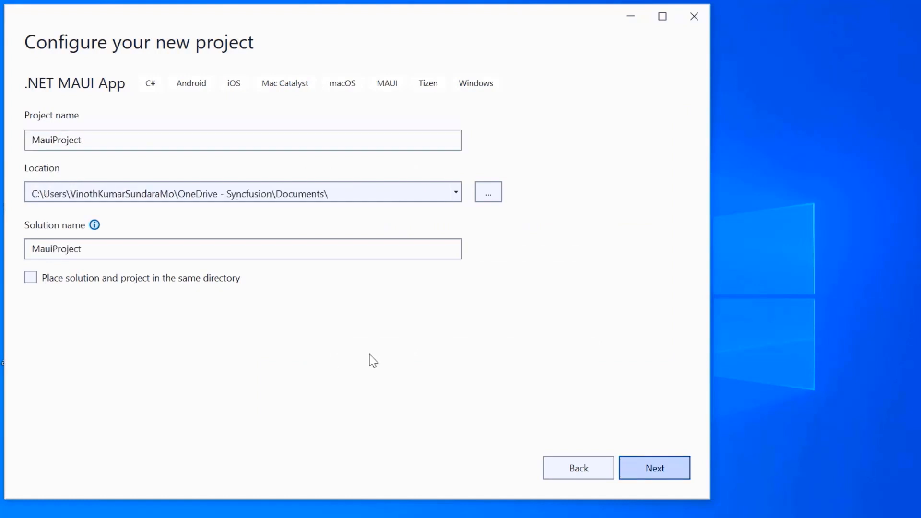
{"action": "left_click", "coordinate": [653, 467]}
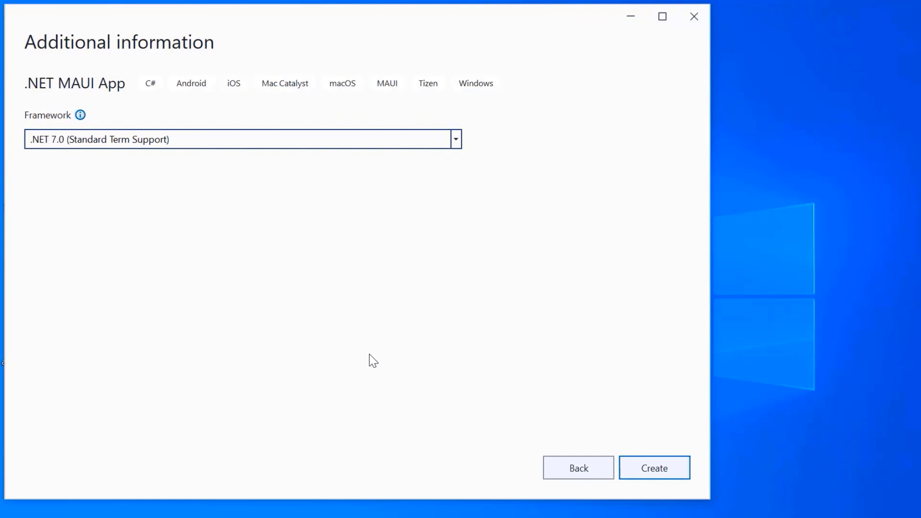
{"action": "left_click", "coordinate": [654, 467]}
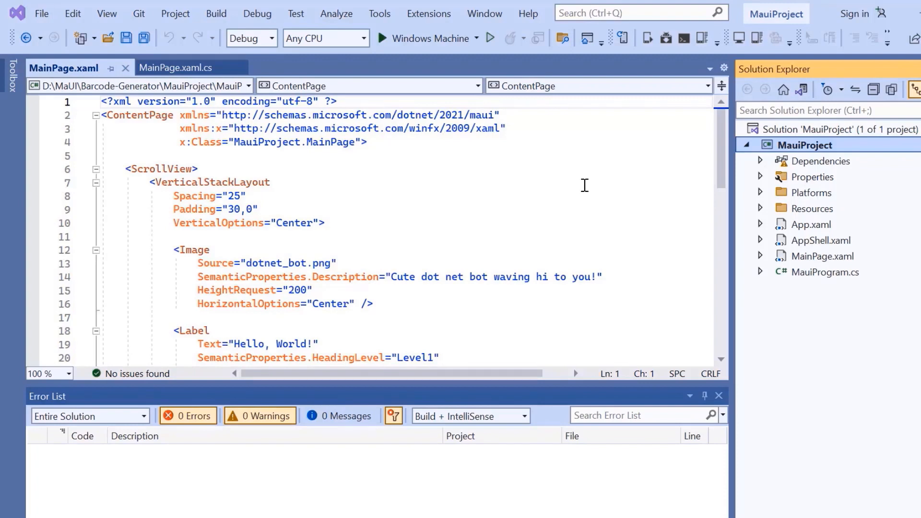
Step: Run the default app on the Pixel 5 - API 32 emulator, then stop debugging
{"action": "left_click", "coordinate": [477, 38]}
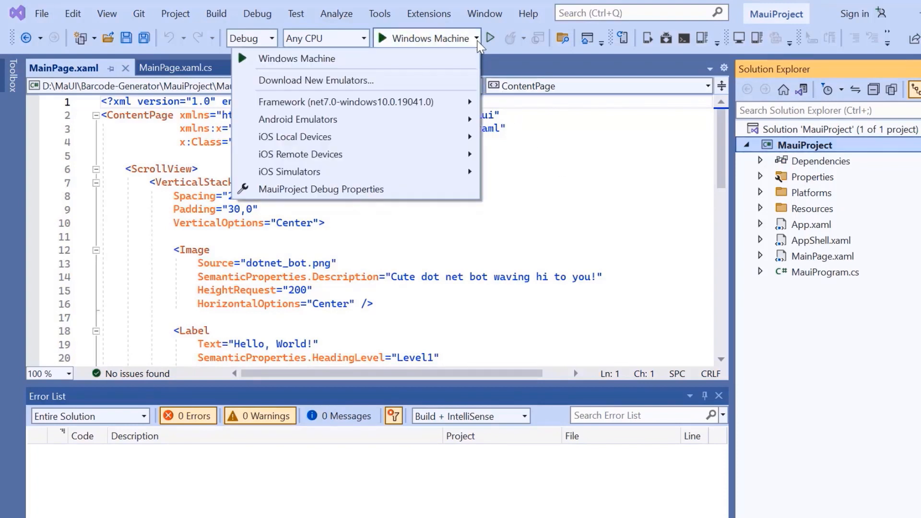
{"action": "mouse_move", "coordinate": [297, 119]}
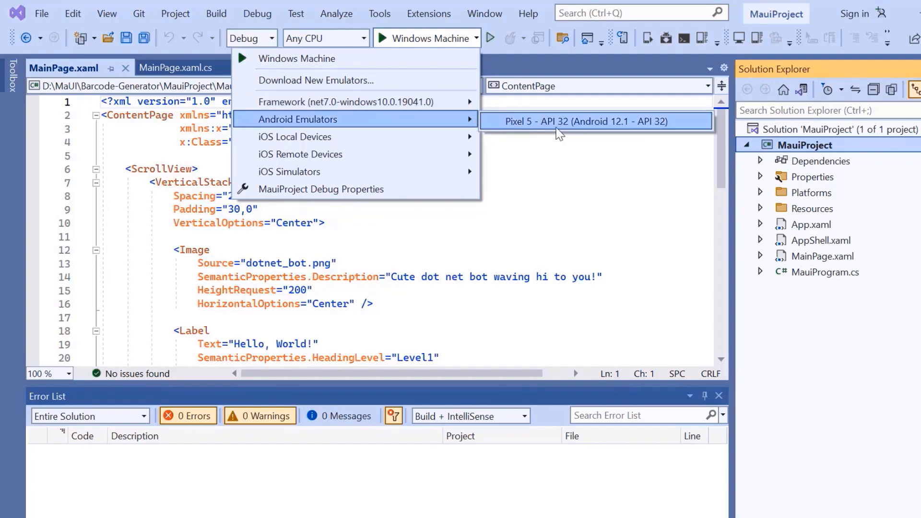
{"action": "left_click", "coordinate": [595, 120]}
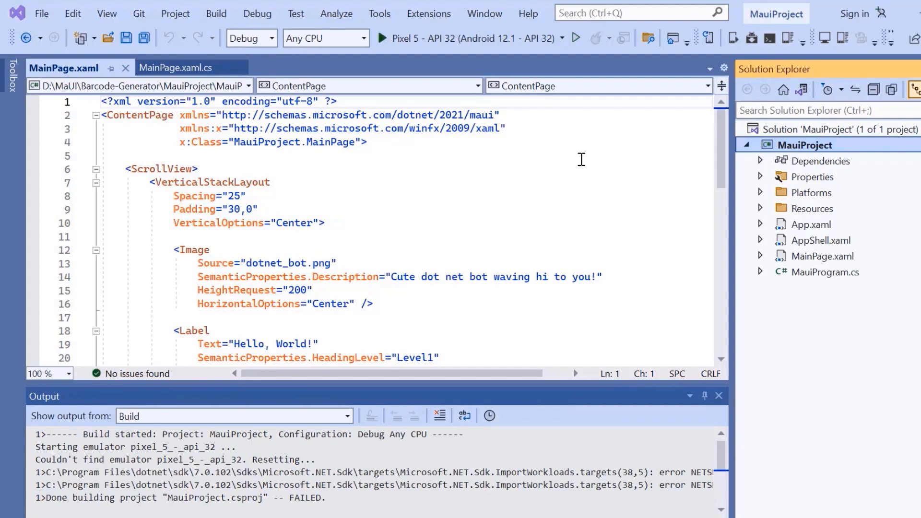
{"action": "scroll", "scroll_direction": "down", "scroll_amount": 3}
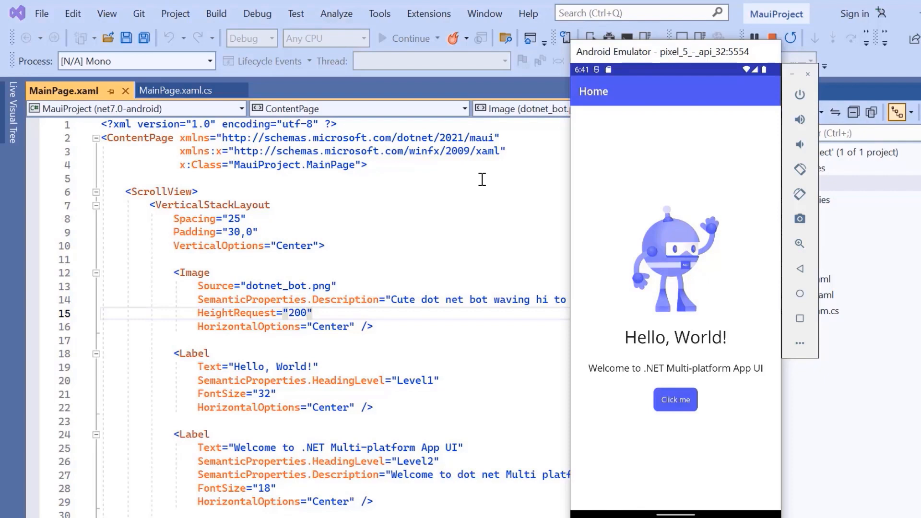
{"action": "left_click", "coordinate": [312, 312]}
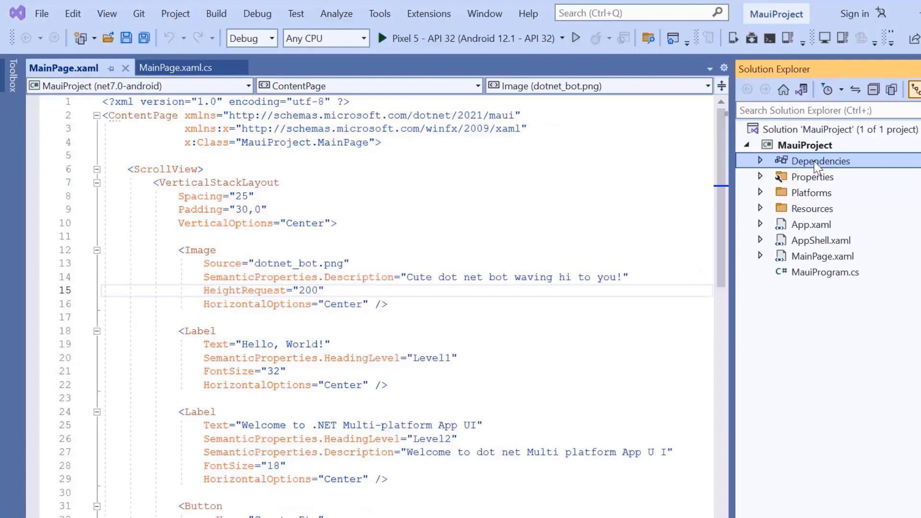
{"action": "mouse_move", "coordinate": [696, 230]}
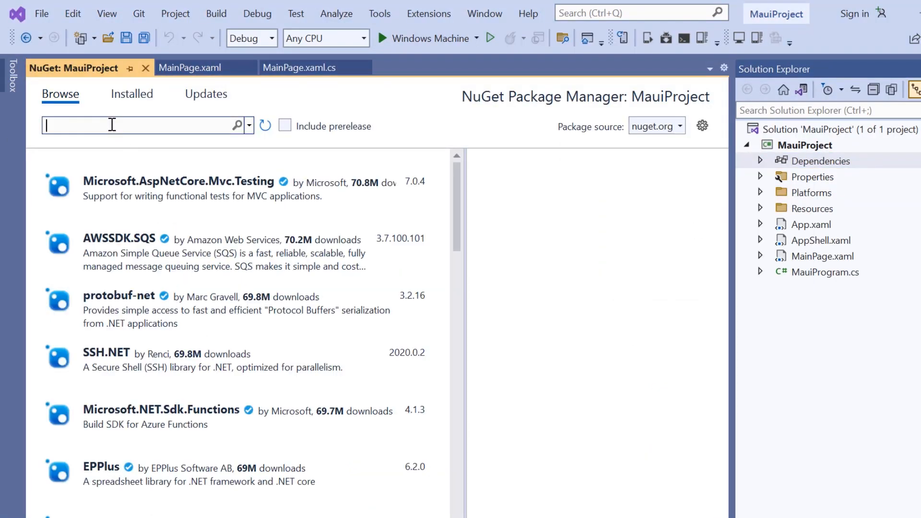
Step: Search 'Syncfusion' in NuGet Browse and install Syncfusion.Maui.Backdrop 21.1.37, accepting the license
{"action": "type", "text": "Syncfusion"}
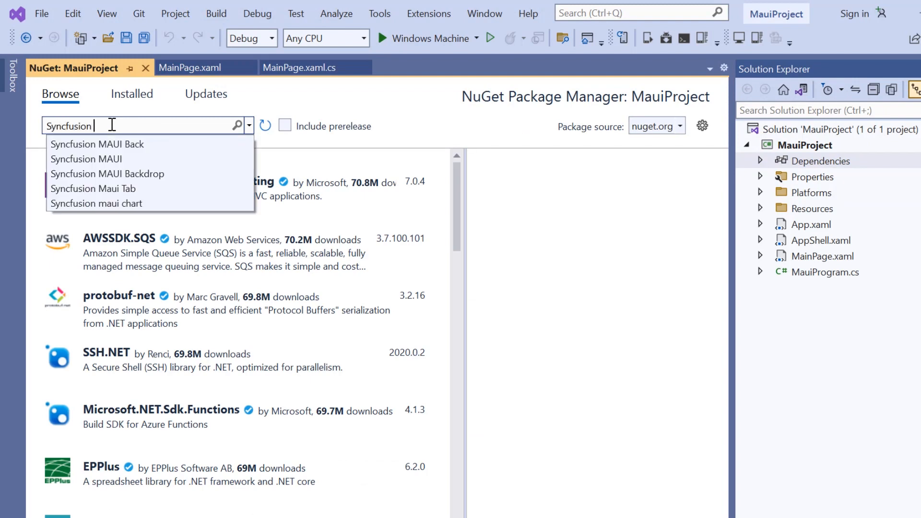
{"action": "left_click", "coordinate": [97, 144]}
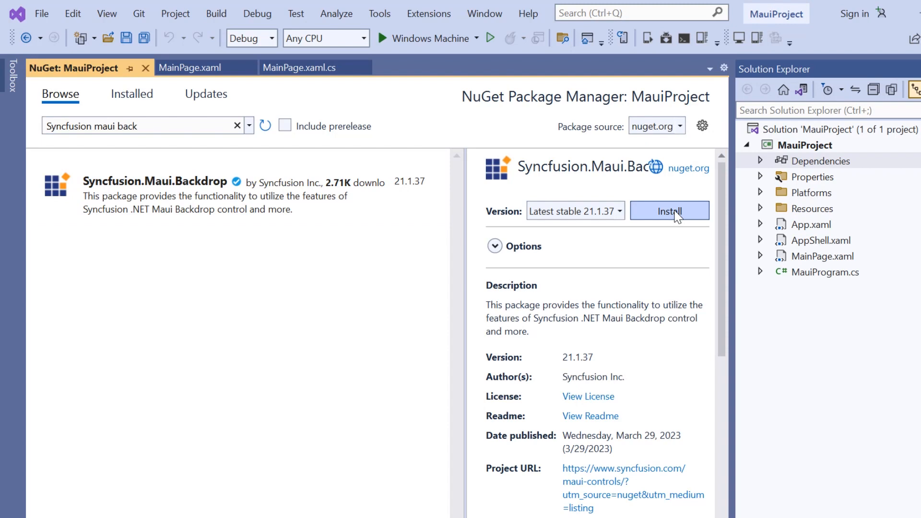
{"action": "left_click", "coordinate": [669, 211]}
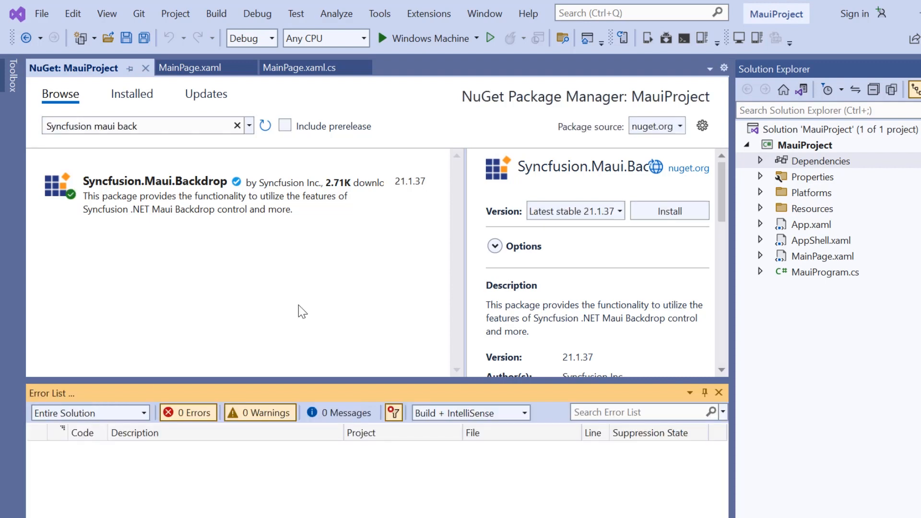
{"action": "left_click", "coordinate": [668, 210]}
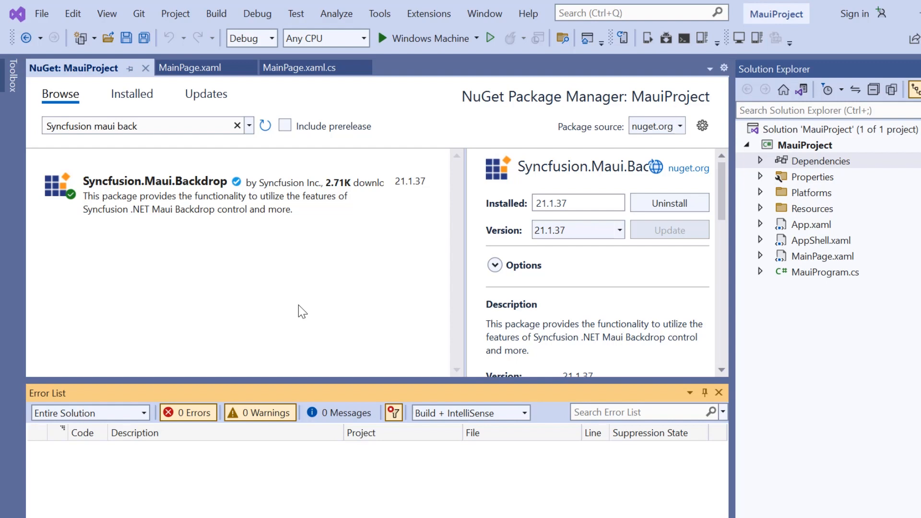
{"action": "mouse_move", "coordinate": [681, 242]}
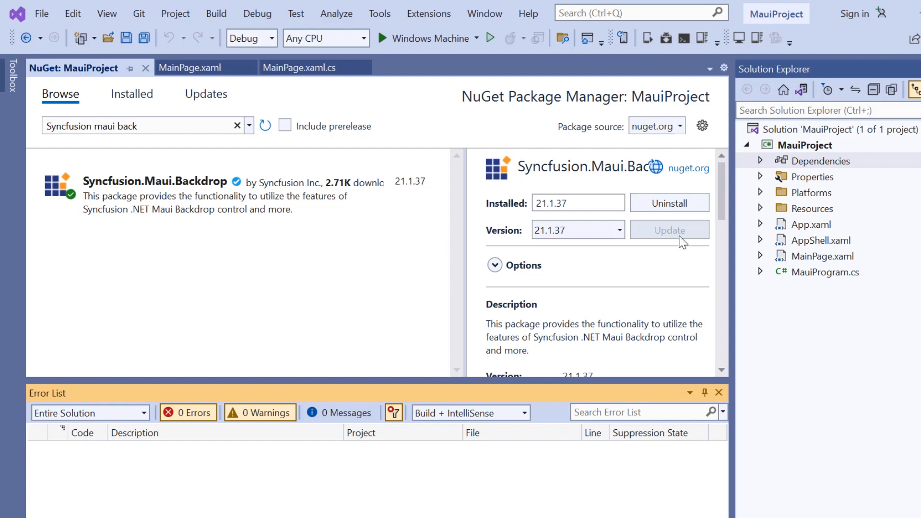
{"action": "mouse_move", "coordinate": [600, 170]}
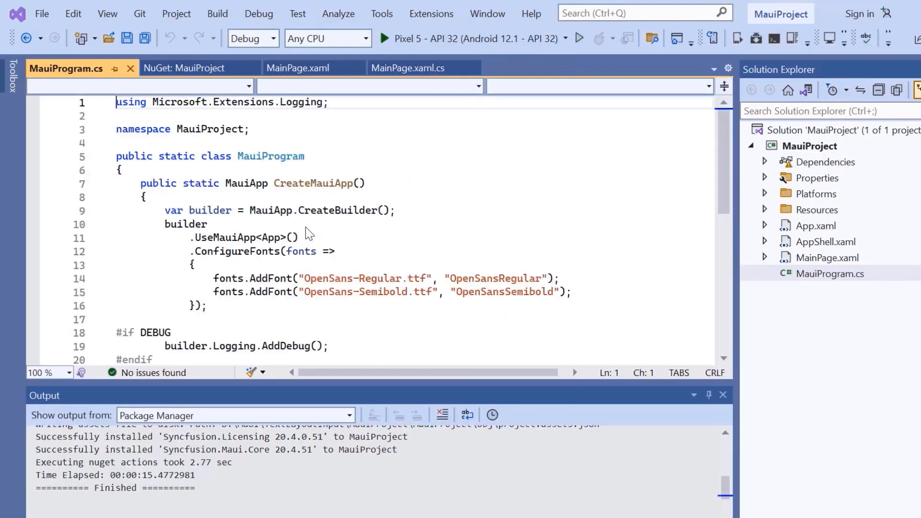
Step: Add 'using Syncfusion.Maui.Core.Hosting;' and '.ConfigureSyncfusionCore()' to MauiProgram.cs
{"action": "type", "text": "u"}
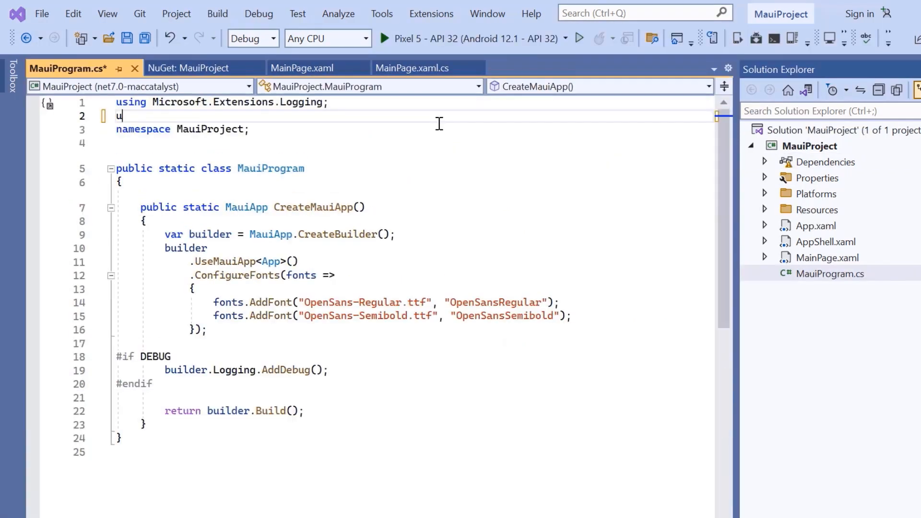
{"action": "type", "text": "sing"}
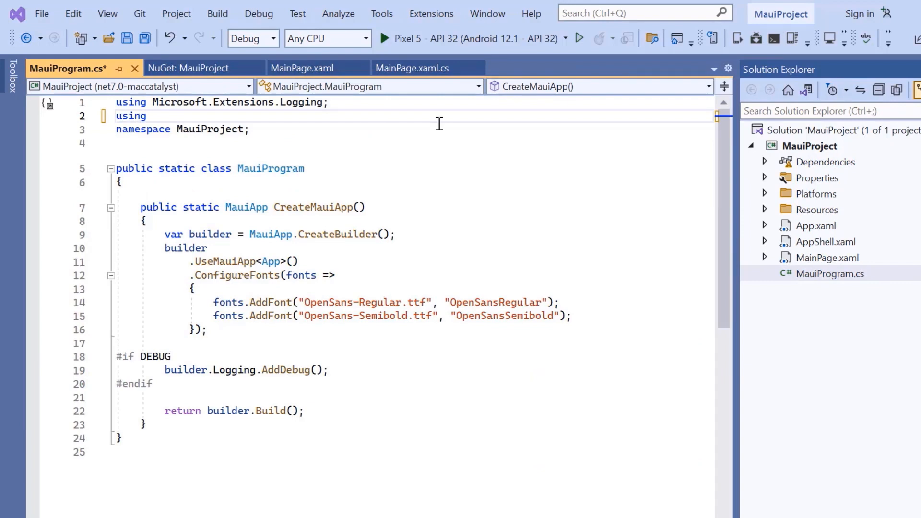
{"action": "type", "text": "Syncfusion.M"}
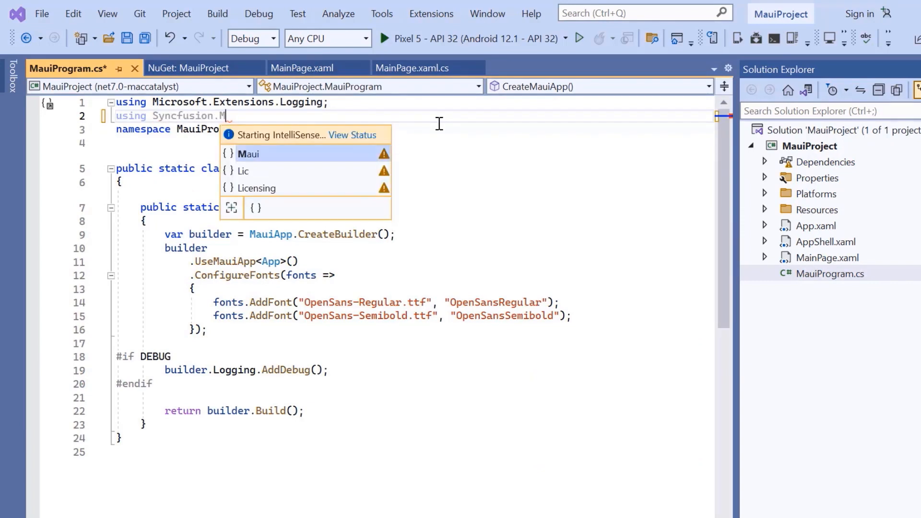
{"action": "type", "text": "aui.C"}
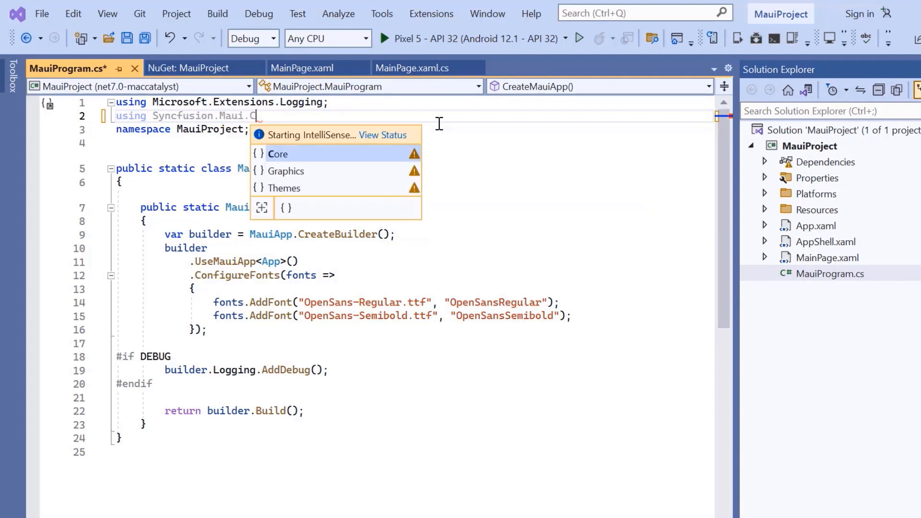
{"action": "type", "text": "ore.Hosting;"}
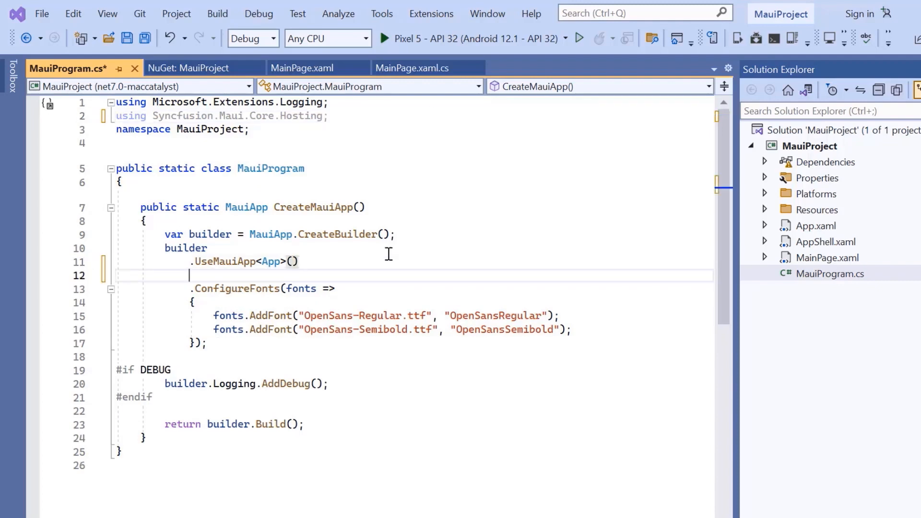
{"action": "type", "text": ".configureSyncfusionCore("}
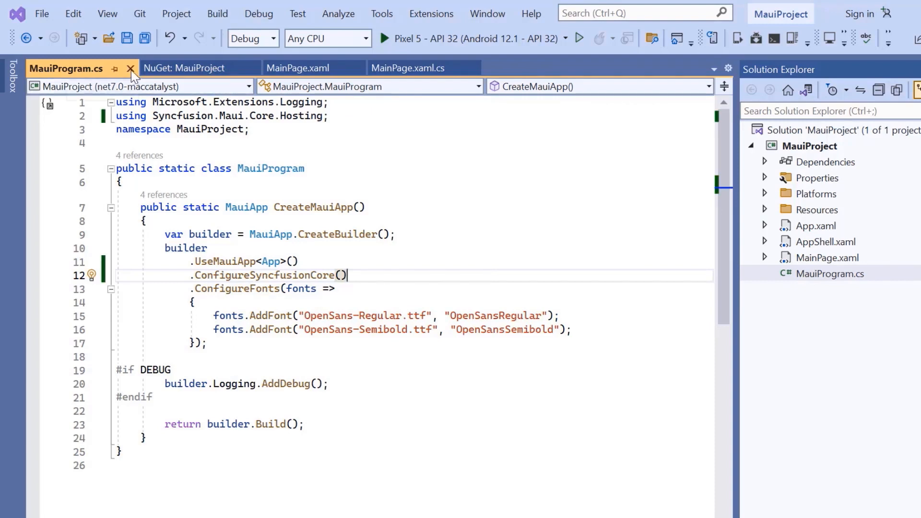
Step: Open App.xaml.cs and add SyncfusionLicenseProvider.RegisterLicense after InitializeComponent()
{"action": "left_click", "coordinate": [130, 68]}
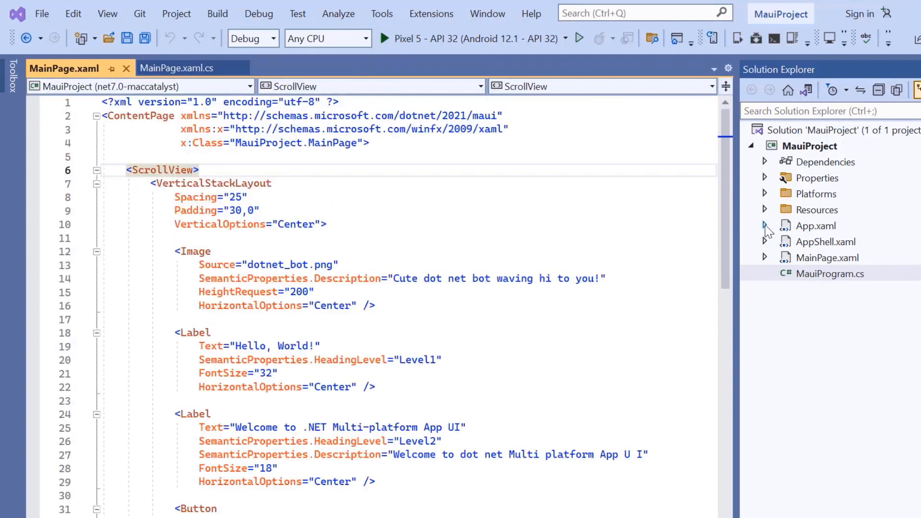
{"action": "left_click", "coordinate": [765, 225]}
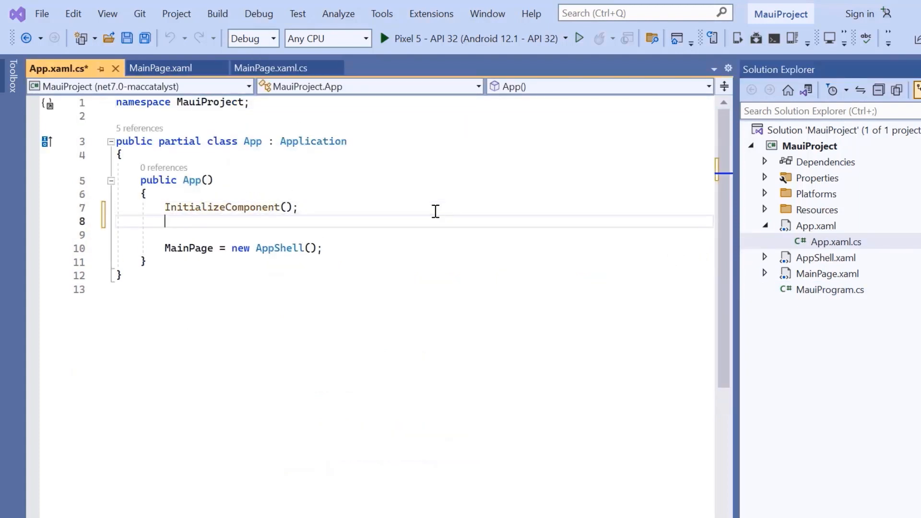
{"action": "type", "text": "Syncfusion.Licensing.Sy"}
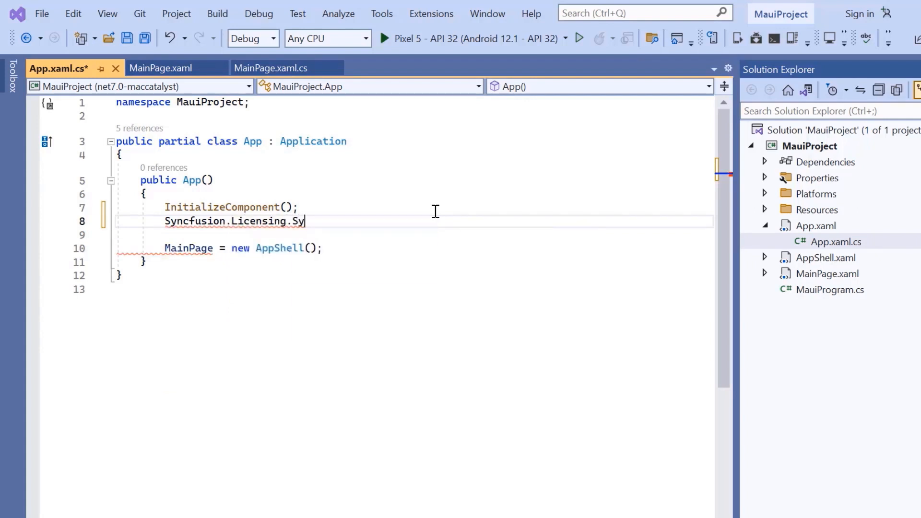
{"action": "type", "text": "ncfusionLicenseProvider.Re"}
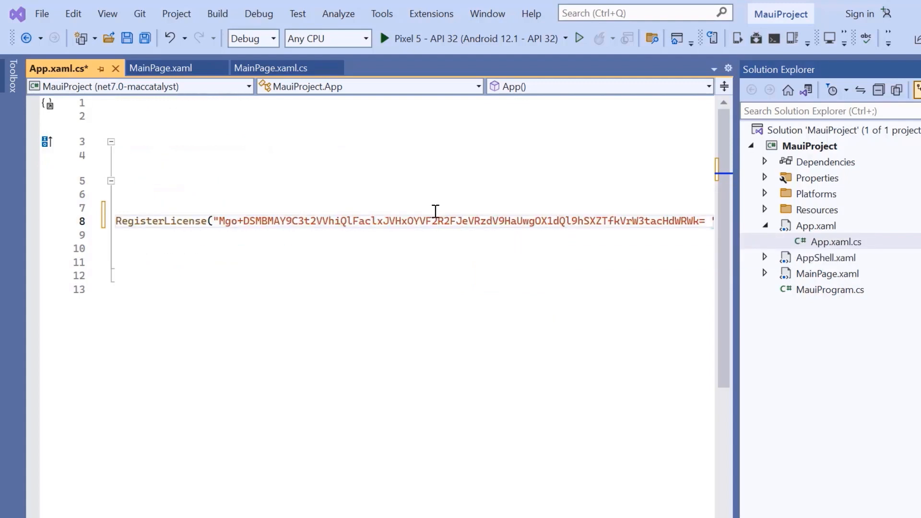
{"action": "mouse_move", "coordinate": [449, 376]}
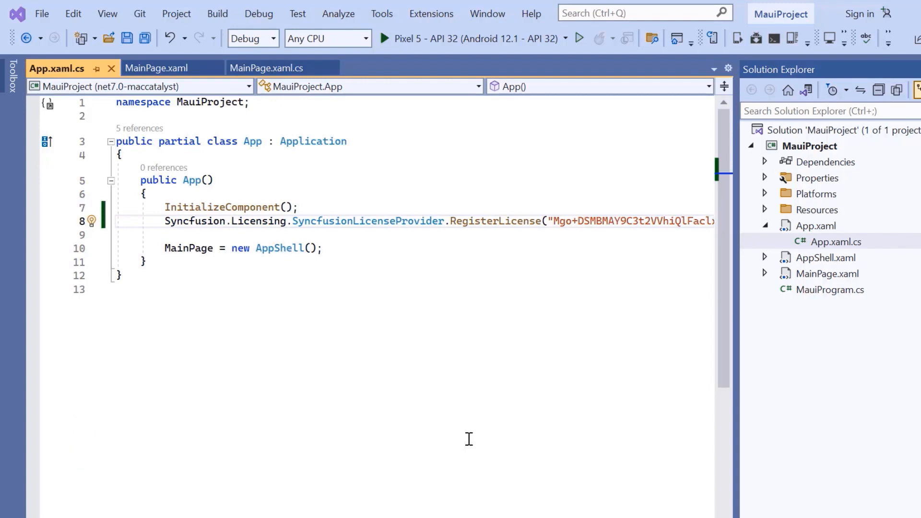
{"action": "mouse_move", "coordinate": [110, 69]}
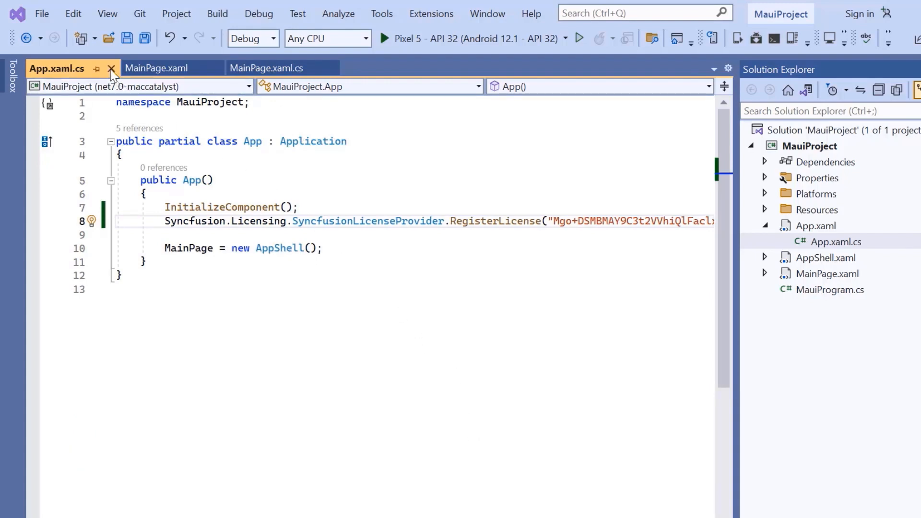
Step: Remove the ScrollView, add xmlns:sf for Syncfusion.Maui.Backdrop, and make the root sf:SfBackdropPage
{"action": "left_click", "coordinate": [155, 68]}
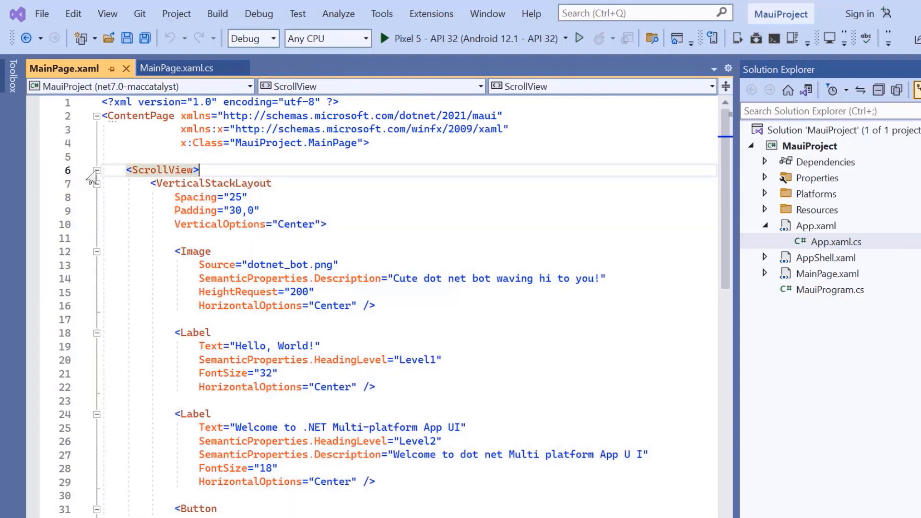
{"action": "left_click", "coordinate": [97, 169]}
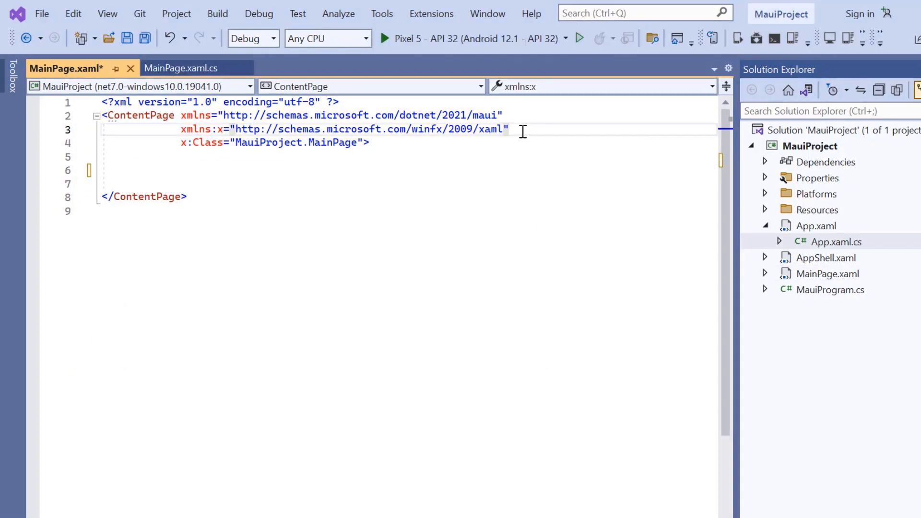
{"action": "type", "text": "xmlns:s"}
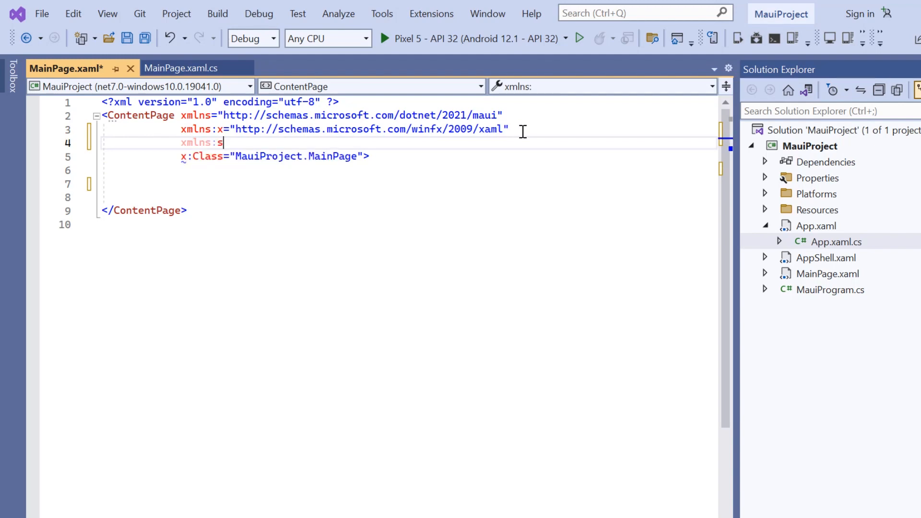
{"action": "type", "text": "f=\""}
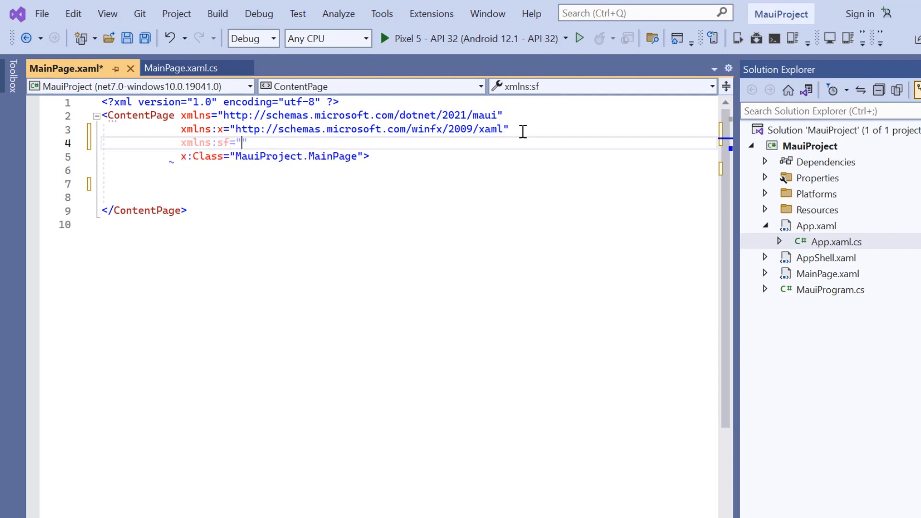
{"action": "type", "text": "cl"}
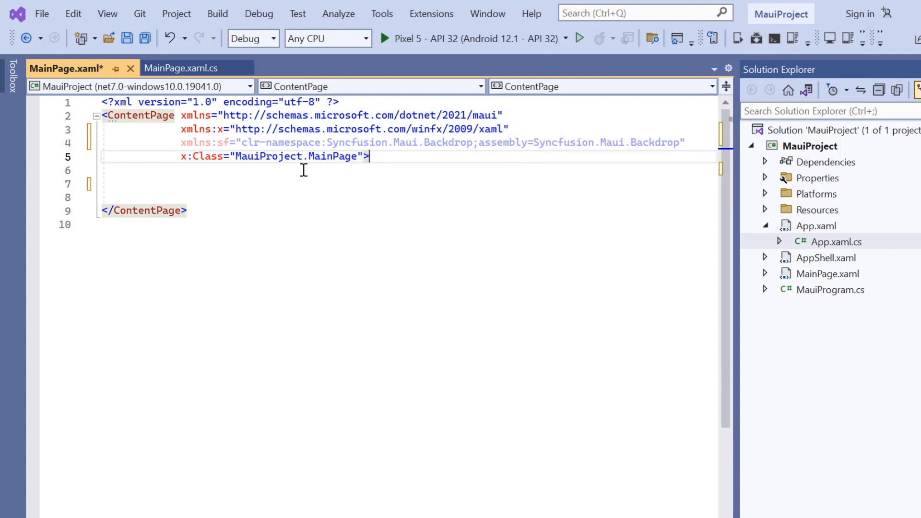
{"action": "mouse_move", "coordinate": [139, 115]}
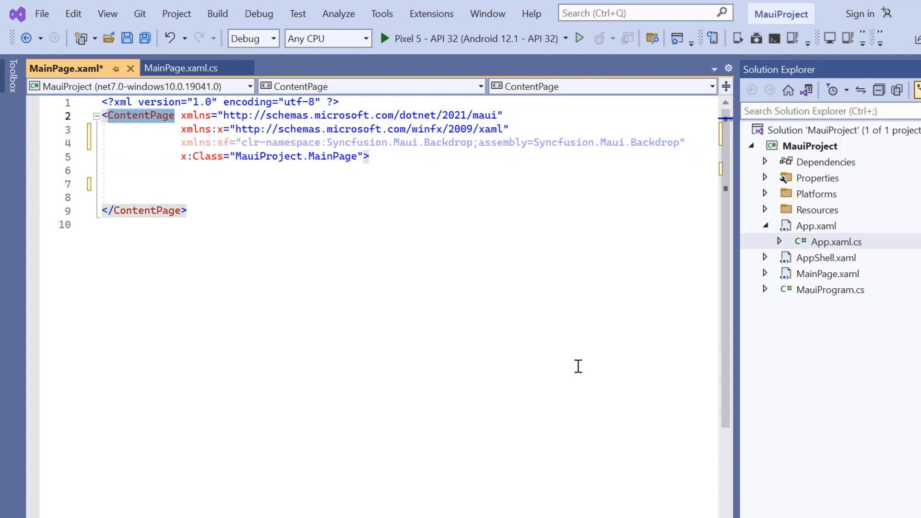
{"action": "type", "text": "sf:SfBackdrop"}
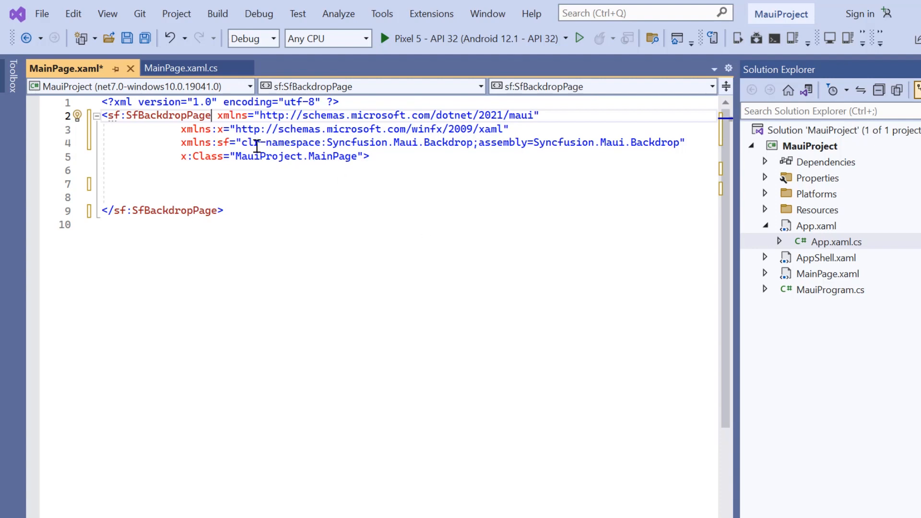
{"action": "type", "text": "<sf:SfBackdropPage."}
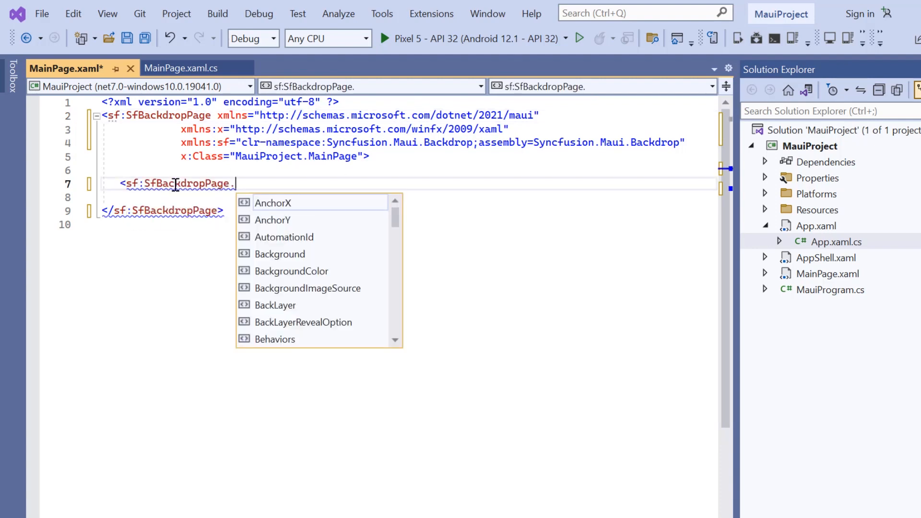
Step: Add a FrontLayer with a BackdropFrontLayer holding a Grid with WhiteSmoke background
{"action": "type", "text": "FrontLayer>"}
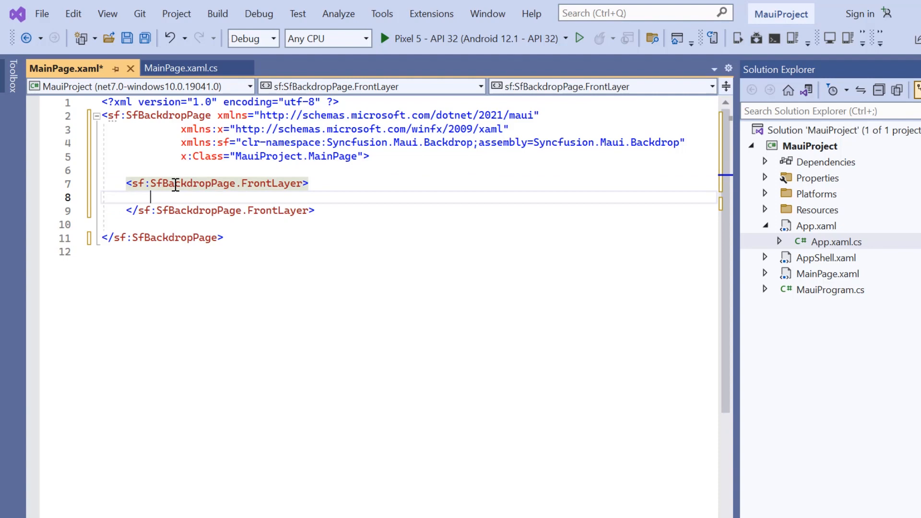
{"action": "type", "text": "<F"}
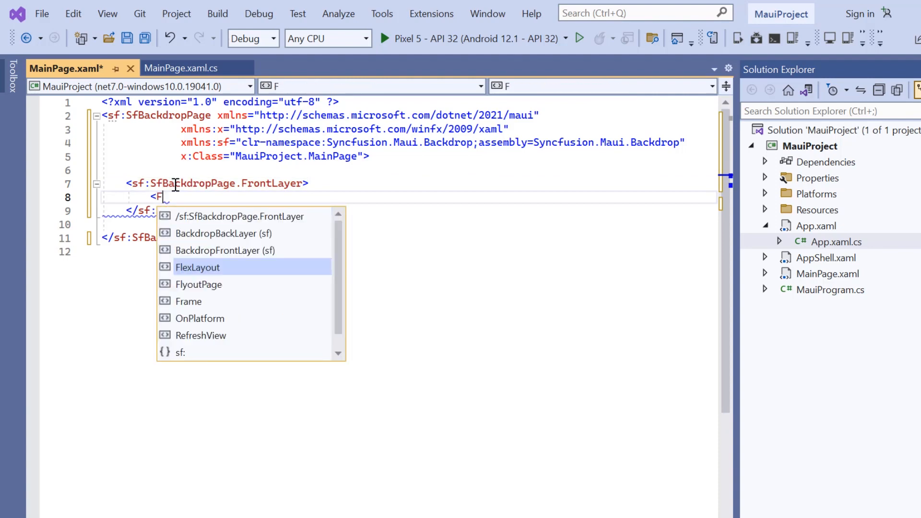
{"action": "type", "text": "ropFrontLayer>"}
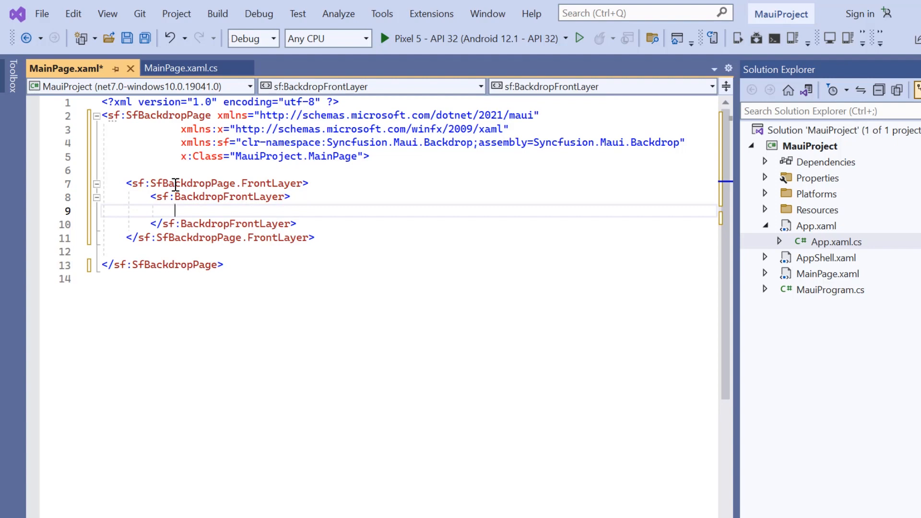
{"action": "type", "text": "<Grid></Grid>"}
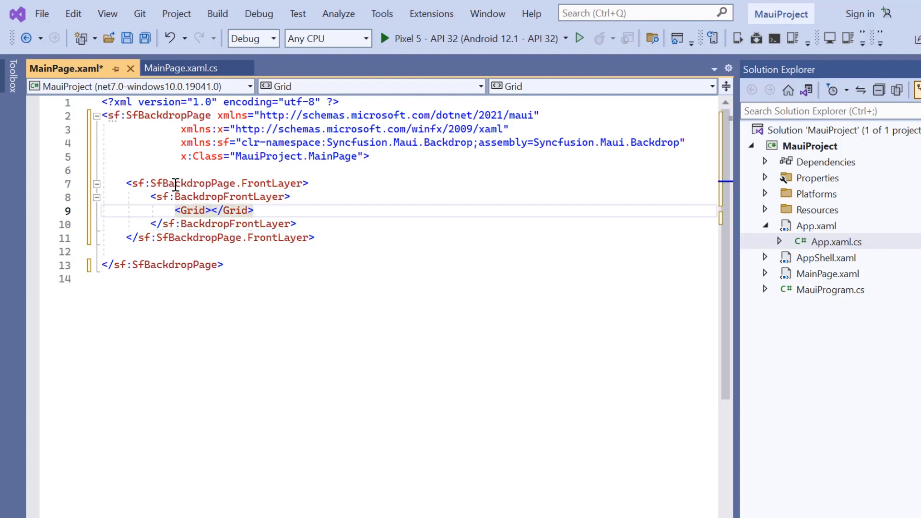
{"action": "type", "text": "Ba"}
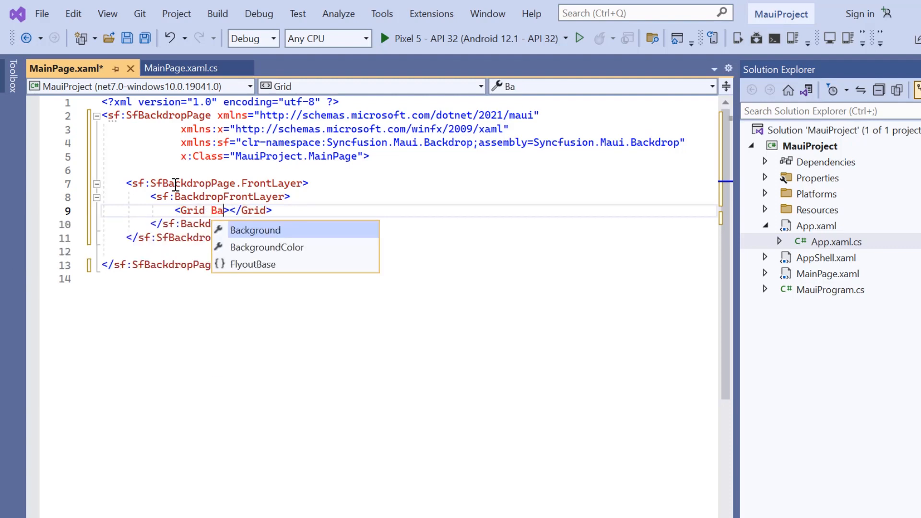
{"action": "left_click", "coordinate": [267, 247]}
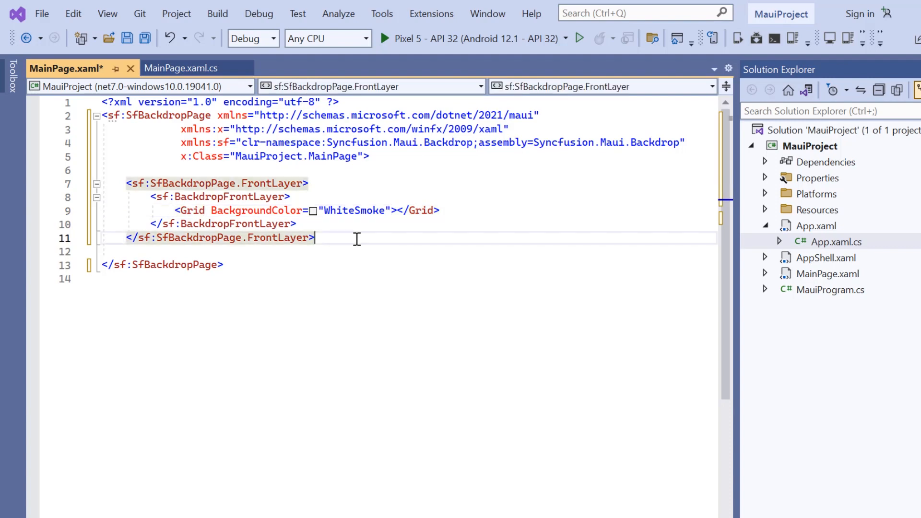
{"action": "type", "text": "<sf:SfBackdropPage"}
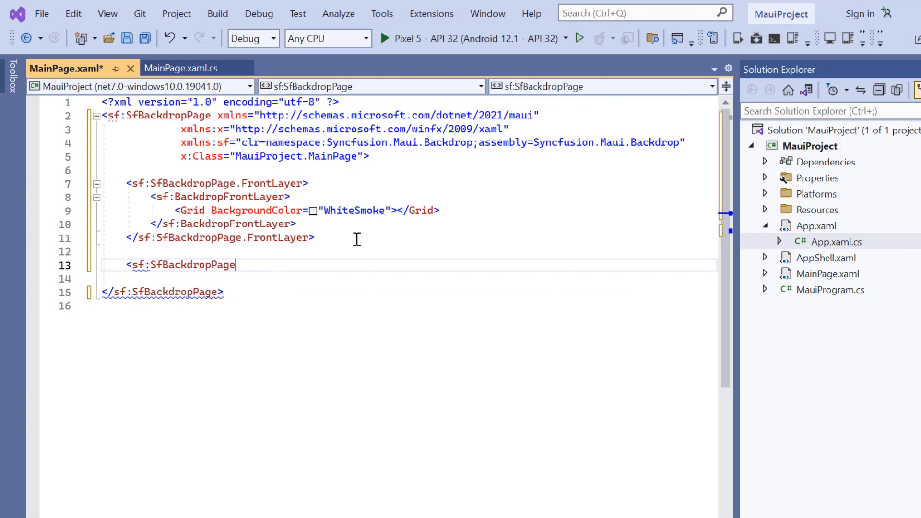
Step: Add a BackLayer Grid with an Auto-height RowDefinition and an empty ListView
{"action": "type", "text": ".BackLayer>"}
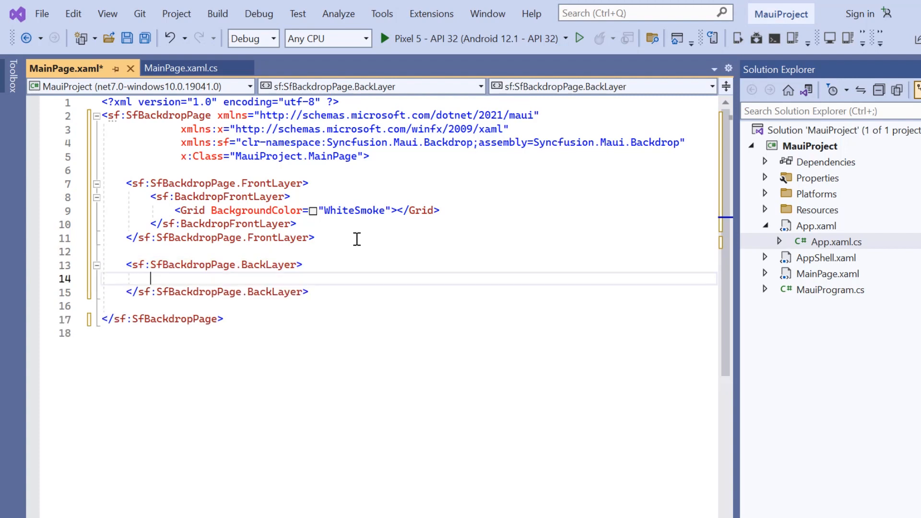
{"action": "type", "text": "<Ba"}
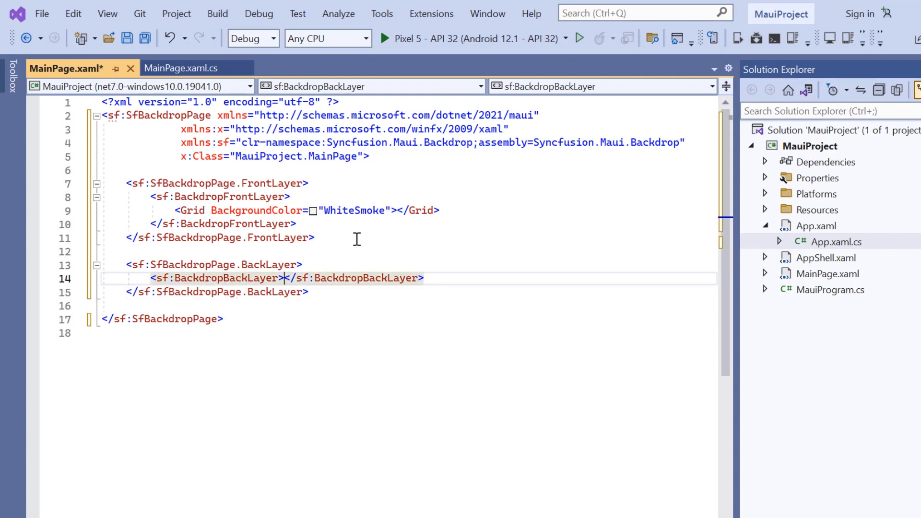
{"action": "key", "text": "Return"}
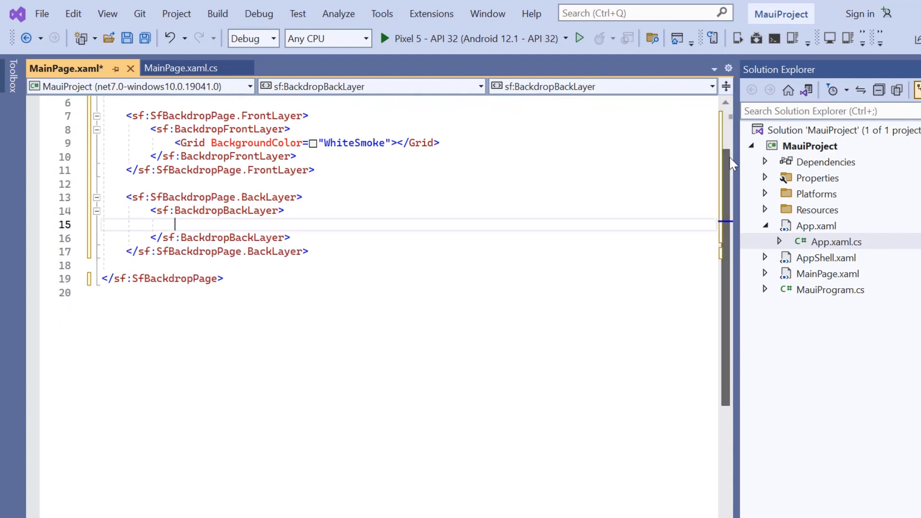
{"action": "type", "text": "<Grid></Grid>"}
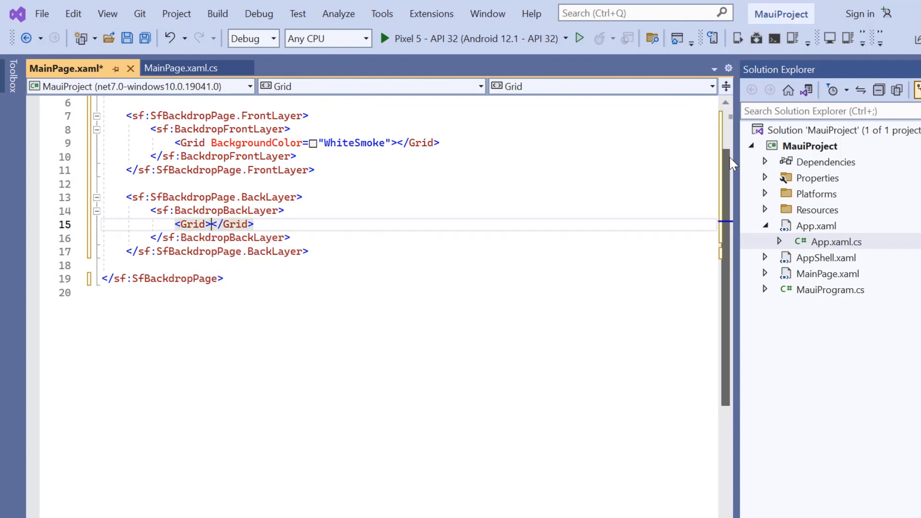
{"action": "type", "text": "<Grid"}
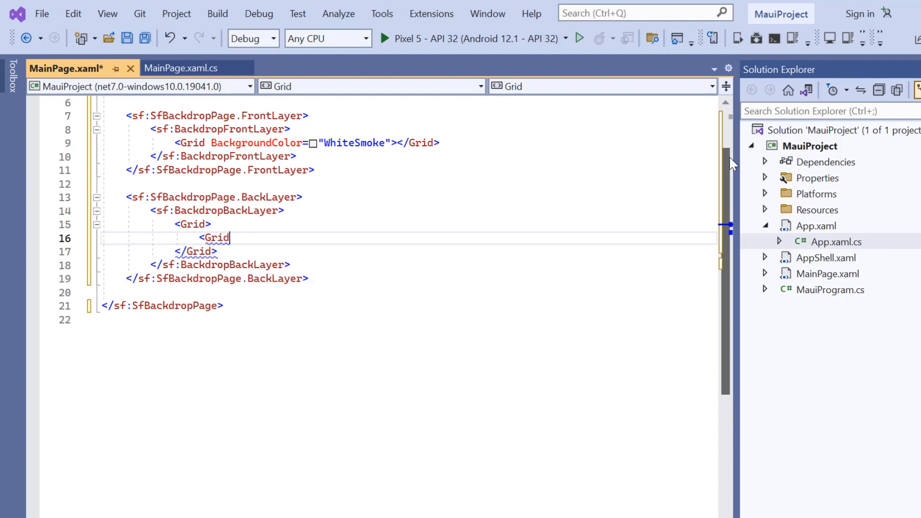
{"action": "type", "text": ".RowDefinitions>"}
{"action": "type", "text": "<RowDefinition Height=\"Auto\"/>"}
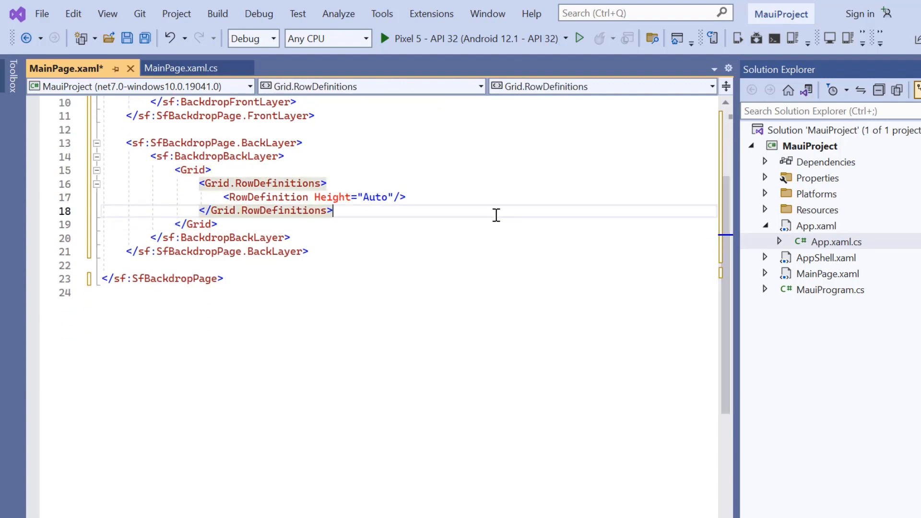
{"action": "type", "text": "<ListView>"}
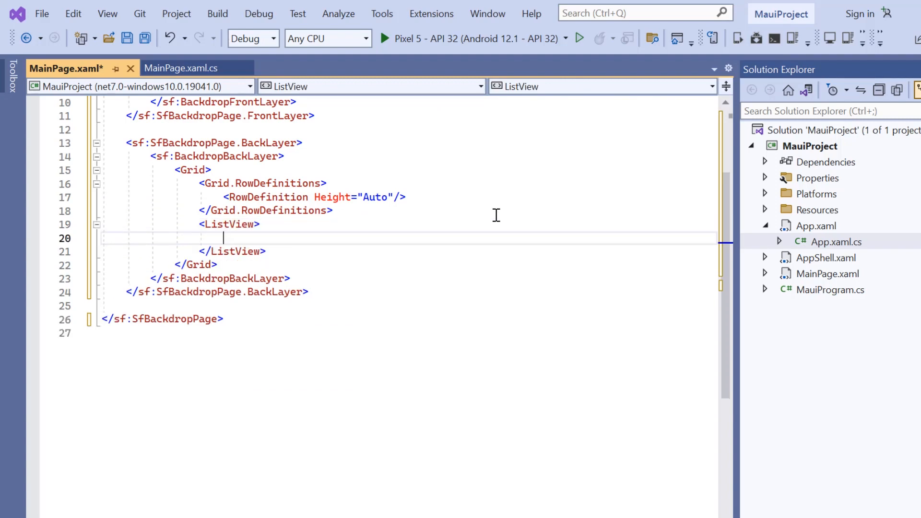
Step: Set BackgroundColor="AliceBlue" on the back-layer ListView's opening tag
{"action": "type", "text": "<ListView.ItemsSource>"}
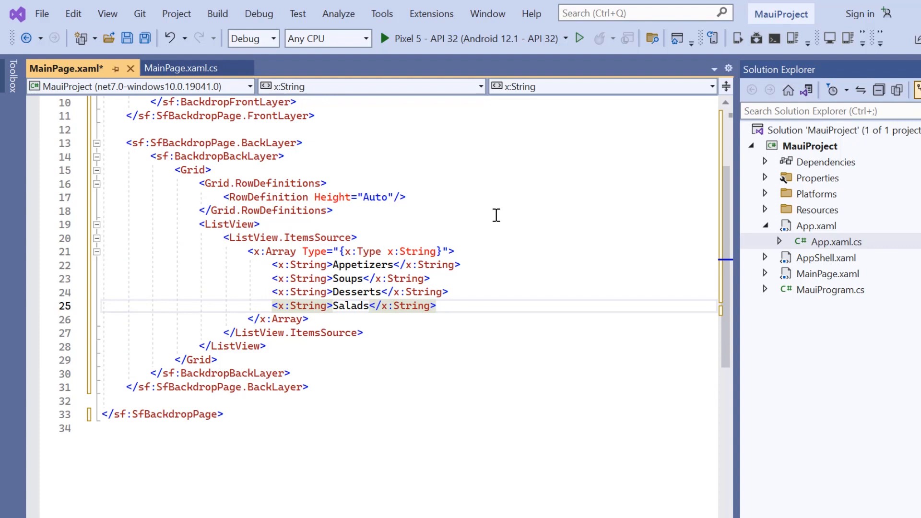
{"action": "left_click", "coordinate": [103, 129]}
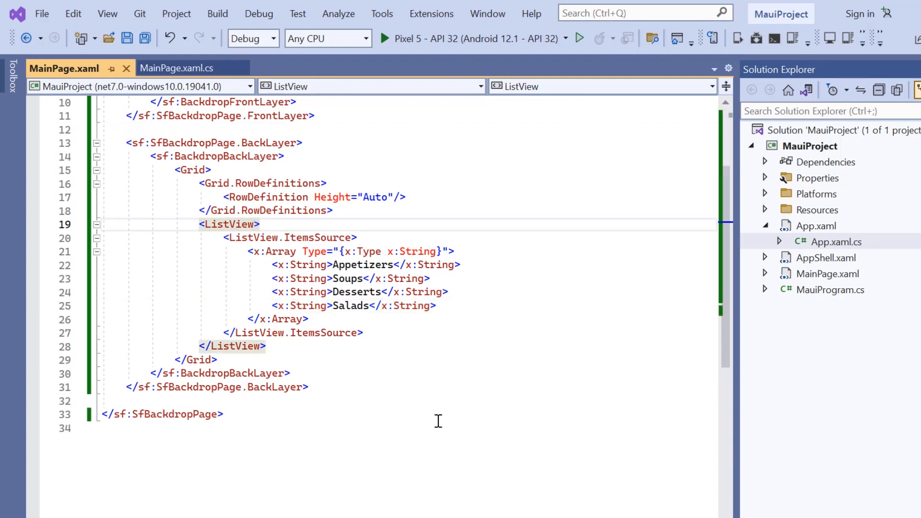
{"action": "type", "text": "BackgroundColor=\""}
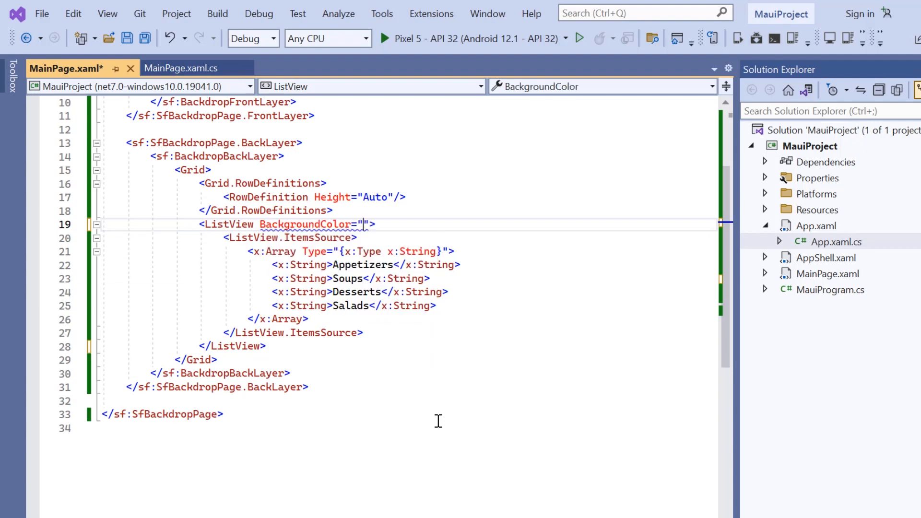
{"action": "type", "text": "AliceBlue"}
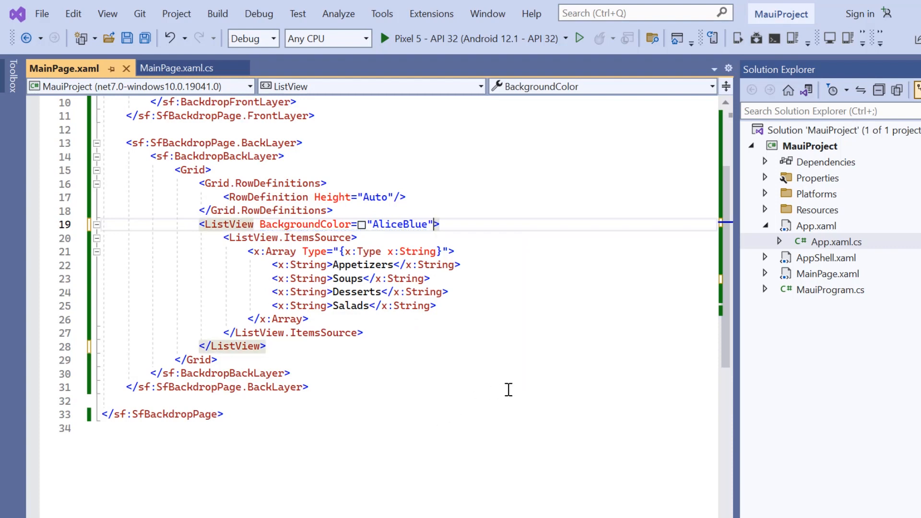
{"action": "scroll", "scroll_direction": "up", "scroll_amount": 3}
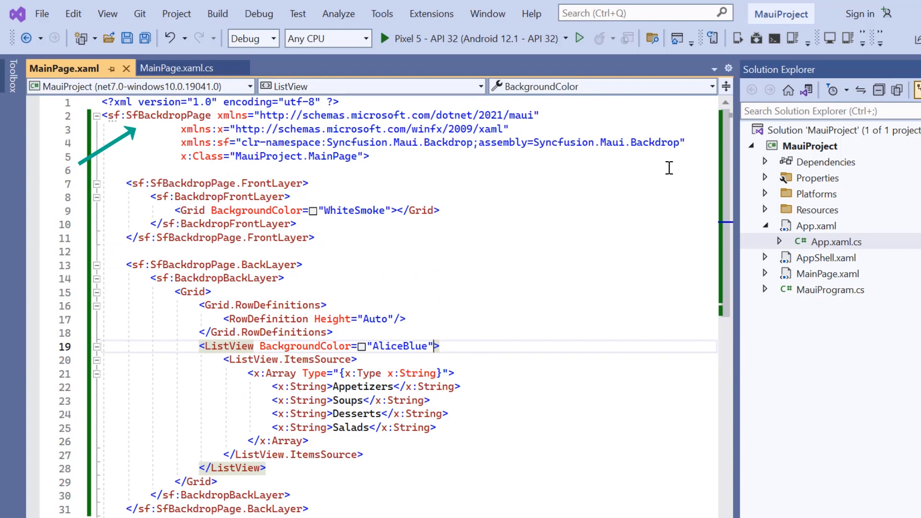
{"action": "mouse_move", "coordinate": [725, 163]}
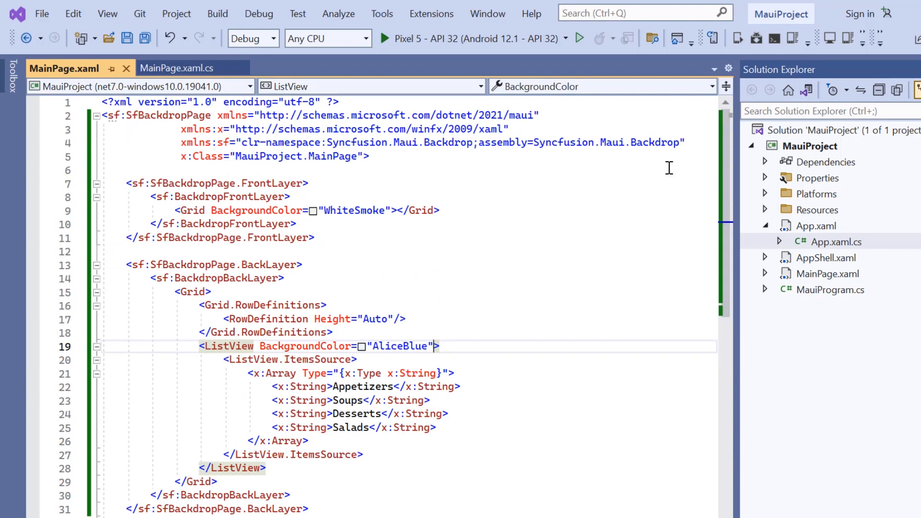
Step: In MainPage.xaml.cs, add 'using Syncfusion.Maui.Backdrop;' and make MainPage inherit SfBackdropPage
{"action": "left_click", "coordinate": [173, 68]}
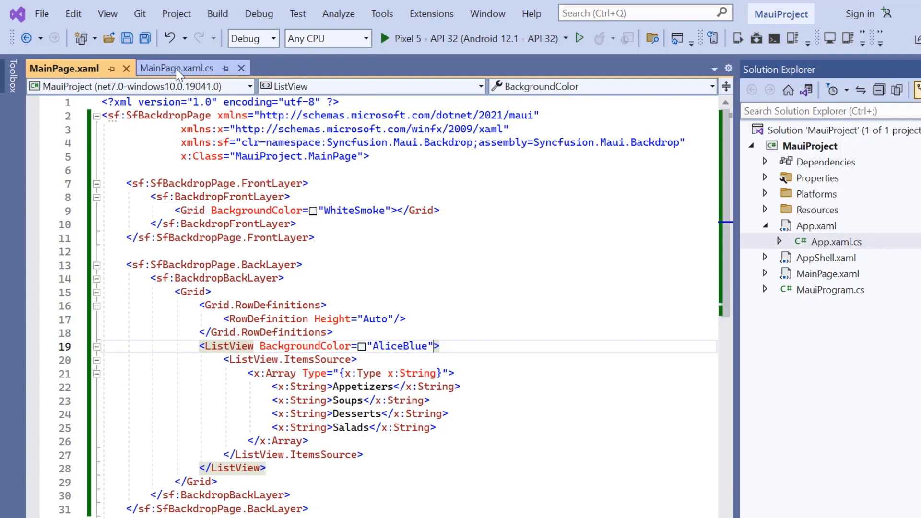
{"action": "left_click", "coordinate": [174, 68]}
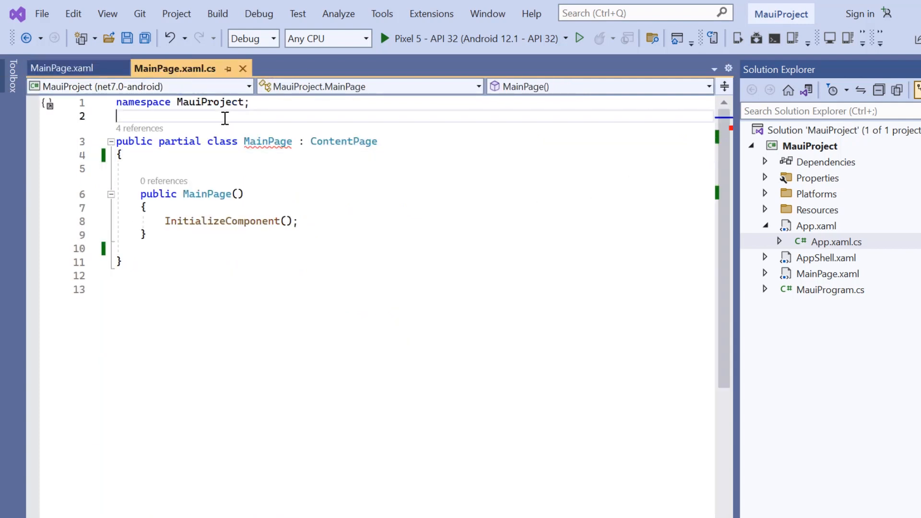
{"action": "type", "text": "us"}
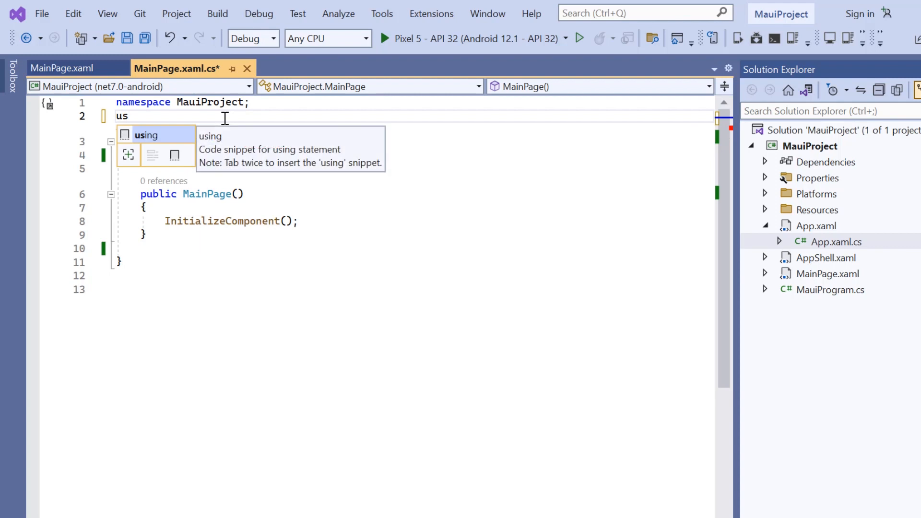
{"action": "type", "text": "ing Syncfusion.Maui.Backdrop;"}
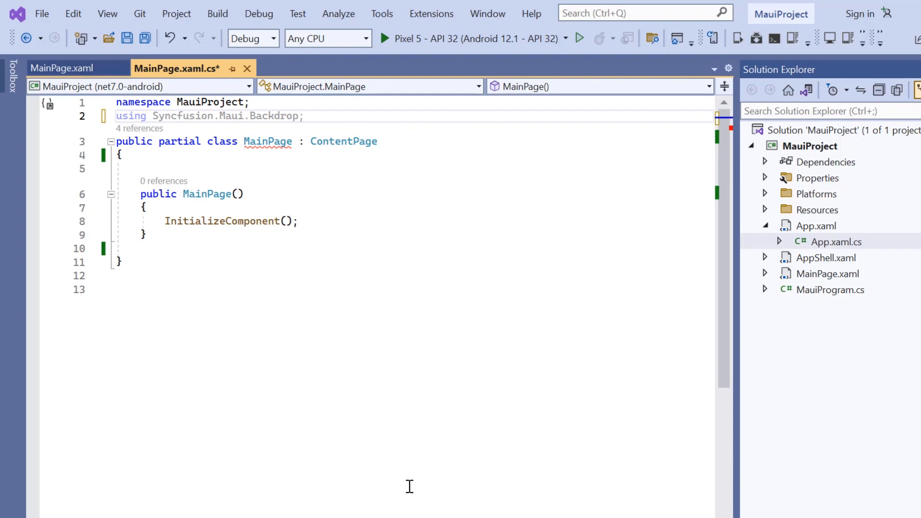
{"action": "type", "text": "S"}
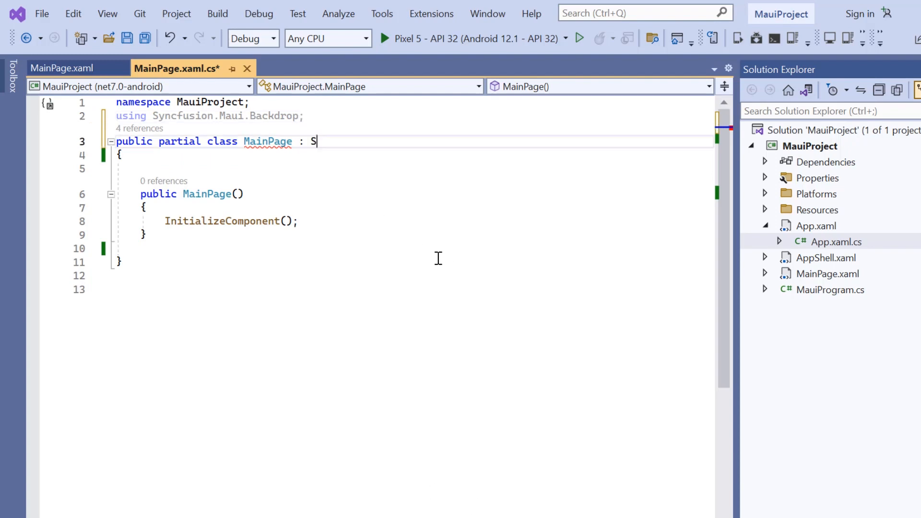
{"action": "type", "text": "fBackdropPage"}
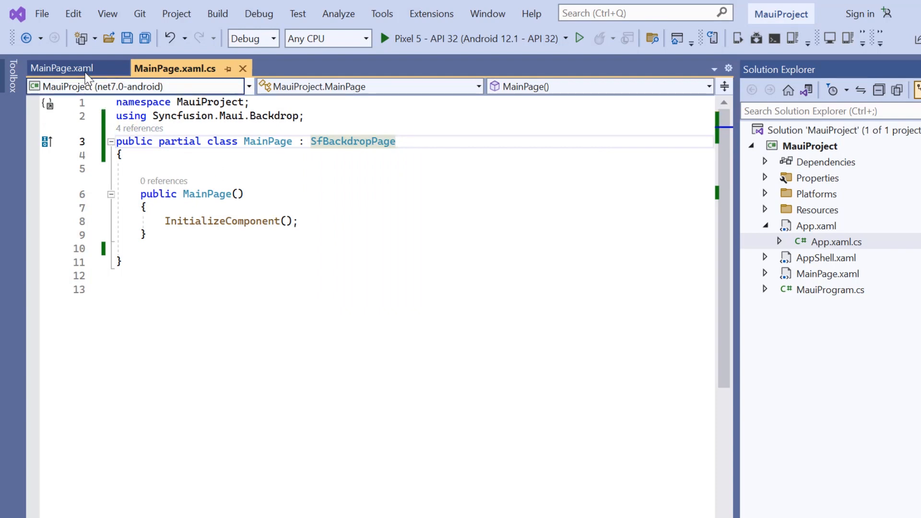
{"action": "left_click", "coordinate": [60, 68]}
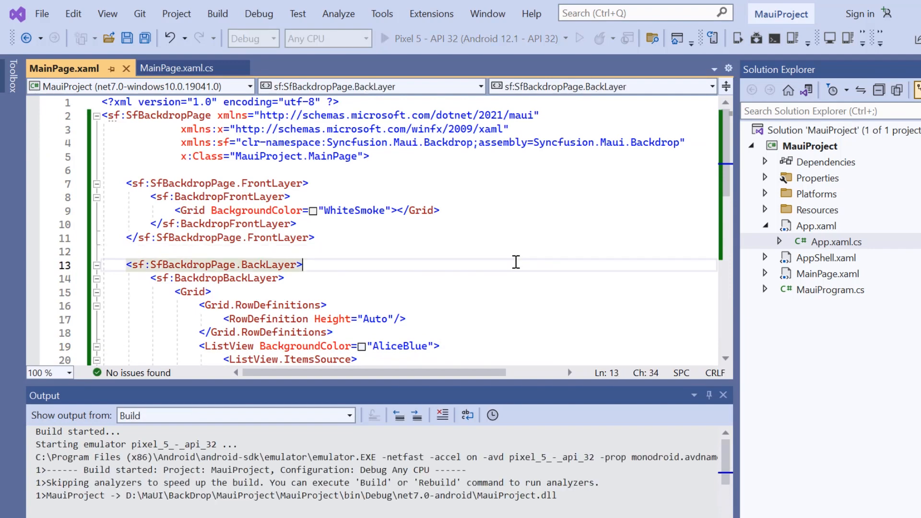
Step: Run the app on the Pixel 5 emulator and toggle the Appetizers, Soups, Desserts, Salads back layer
{"action": "left_click", "coordinate": [382, 38]}
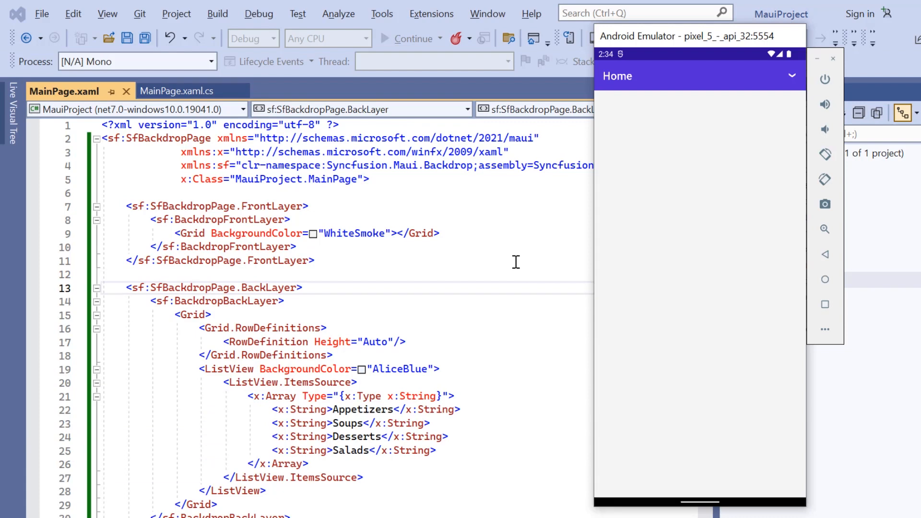
{"action": "mouse_move", "coordinate": [580, 243]}
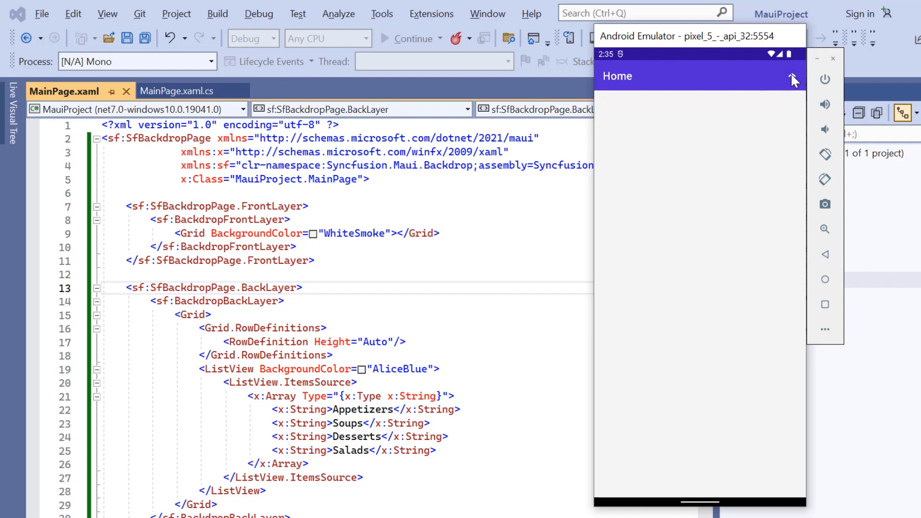
{"action": "left_click", "coordinate": [792, 79]}
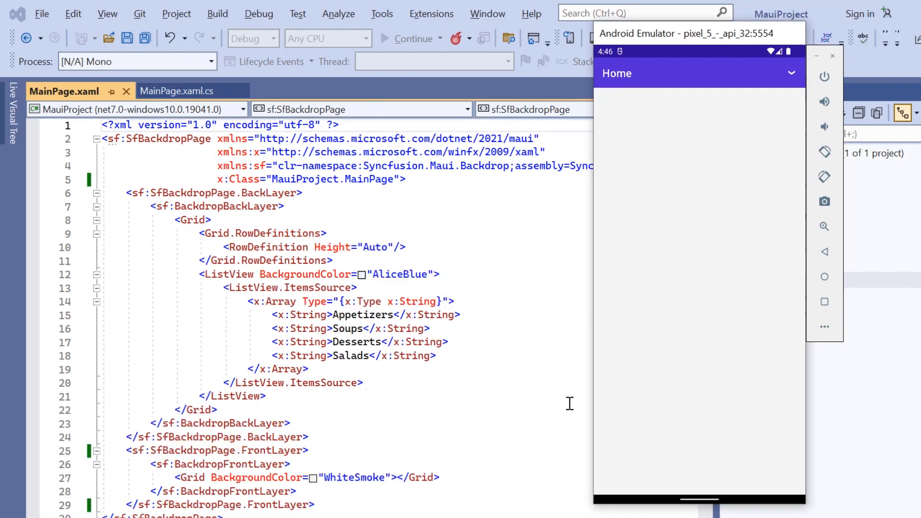
{"action": "left_click", "coordinate": [791, 73]}
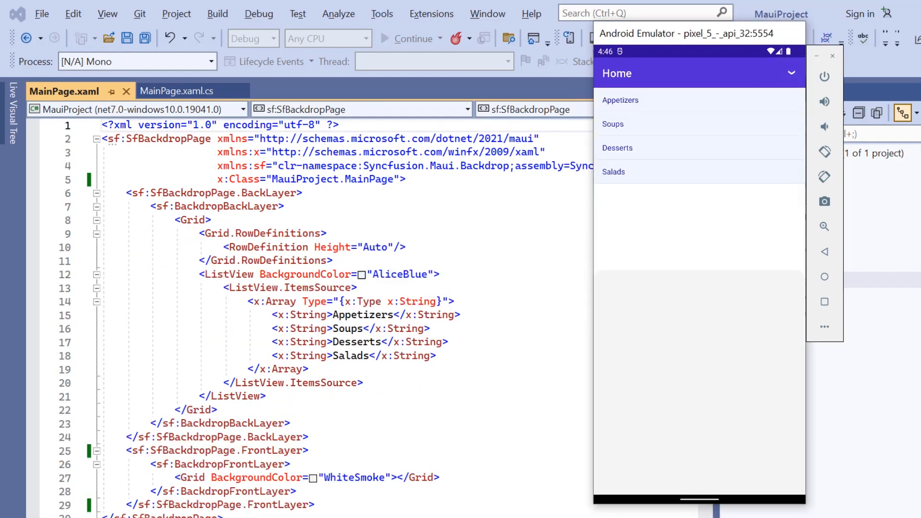
{"action": "left_click", "coordinate": [791, 73]}
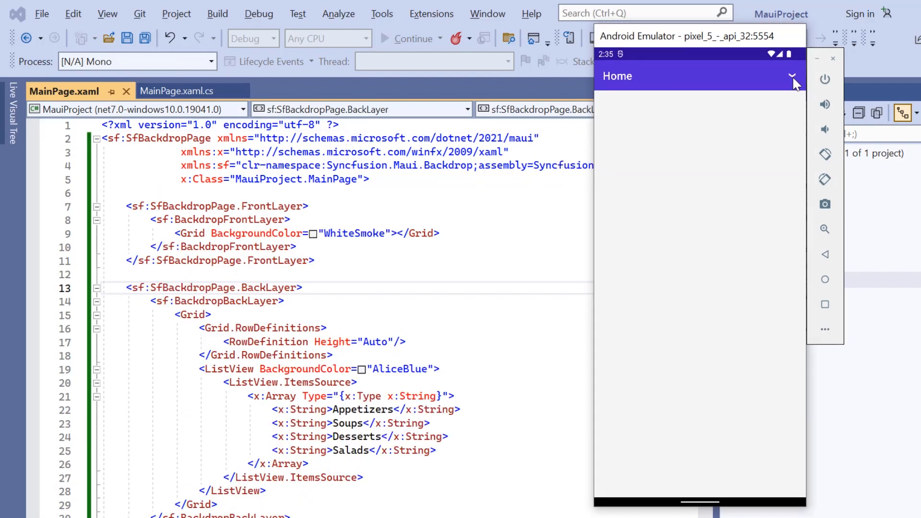
{"action": "mouse_move", "coordinate": [628, 89]}
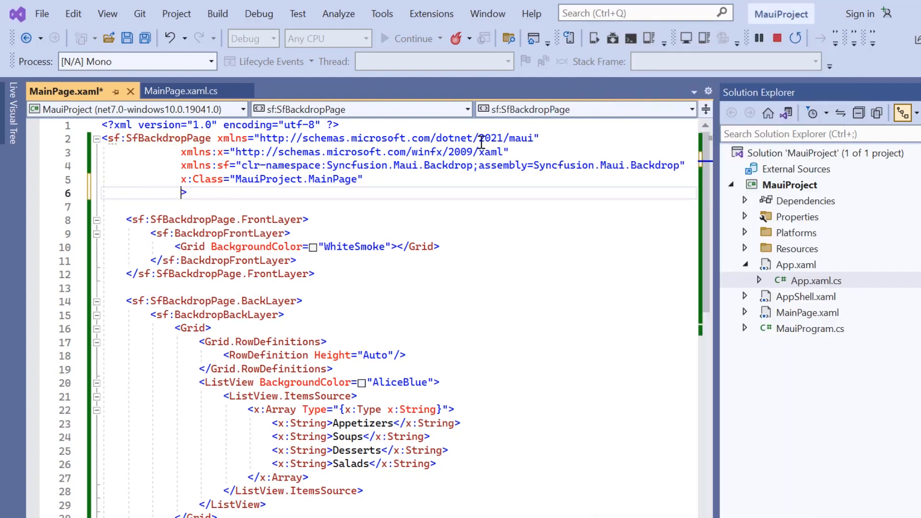
Step: Add Title="Menu" to SfBackdropPage and verify the Menu header reveals and hides the list
{"action": "type", "text": "Title=\"\""}
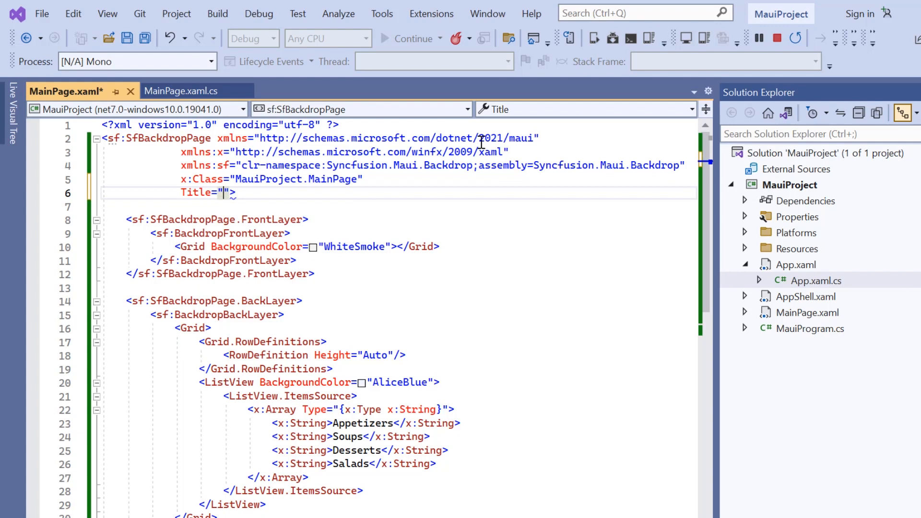
{"action": "type", "text": "Menu"}
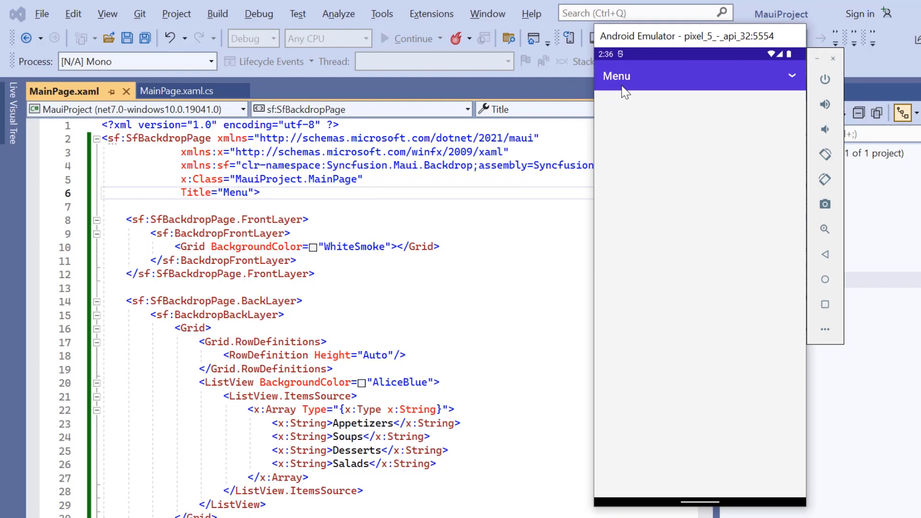
{"action": "mouse_move", "coordinate": [762, 95]}
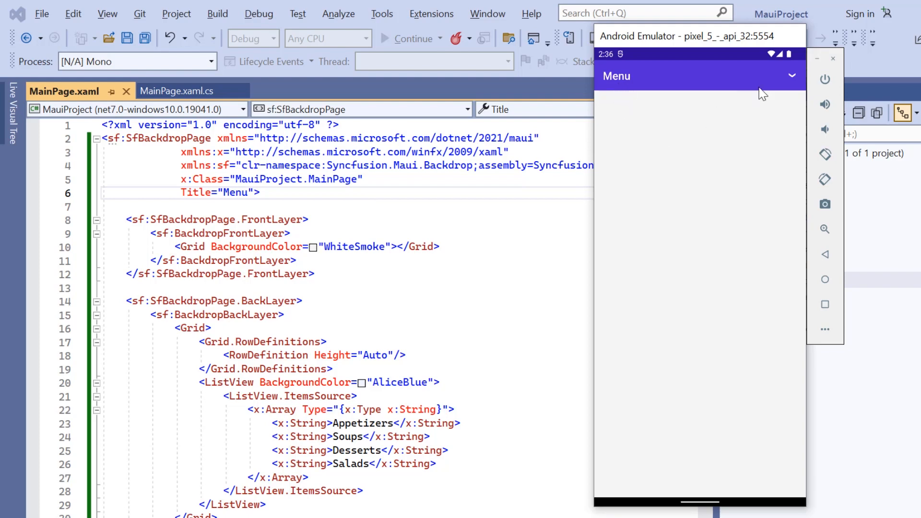
{"action": "left_click", "coordinate": [791, 76]}
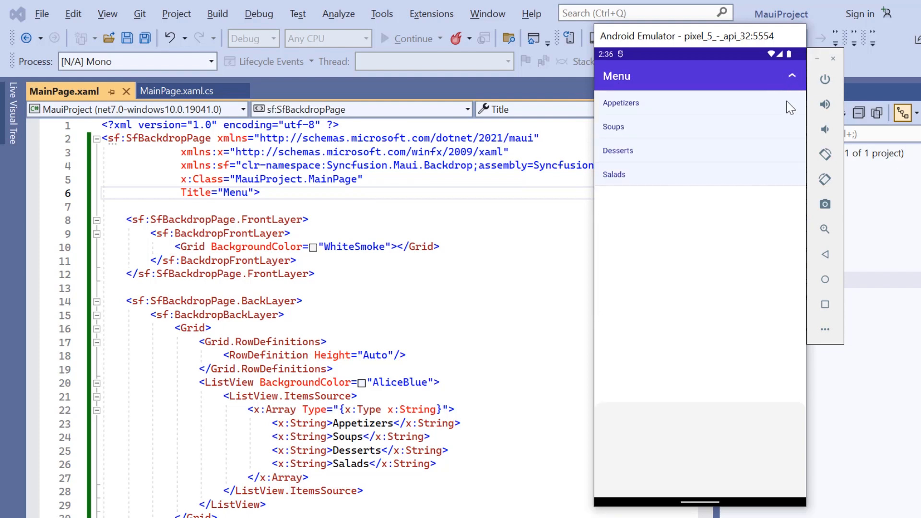
{"action": "mouse_move", "coordinate": [798, 110]}
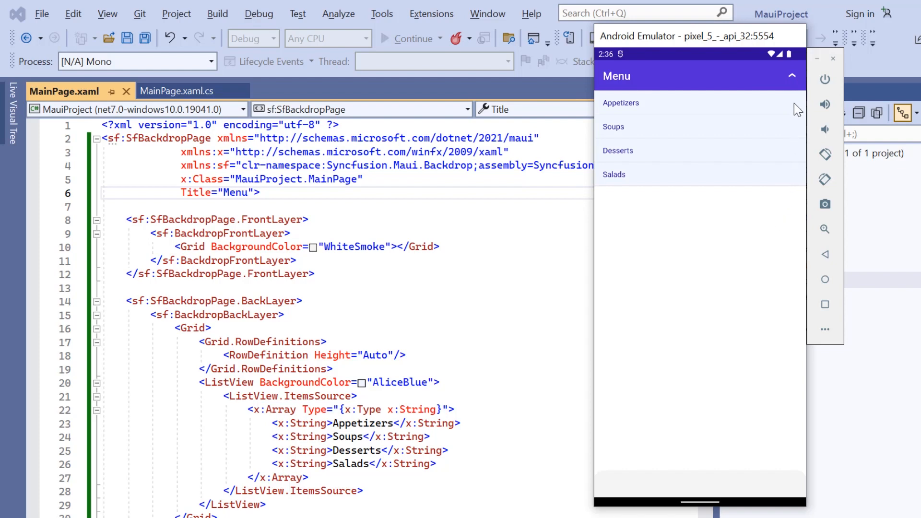
{"action": "left_click", "coordinate": [792, 75]}
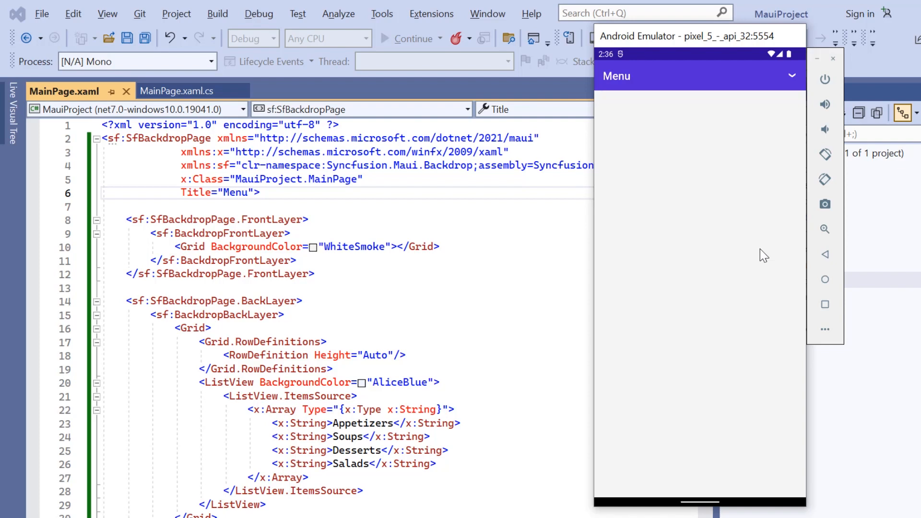
{"action": "mouse_move", "coordinate": [671, 226]}
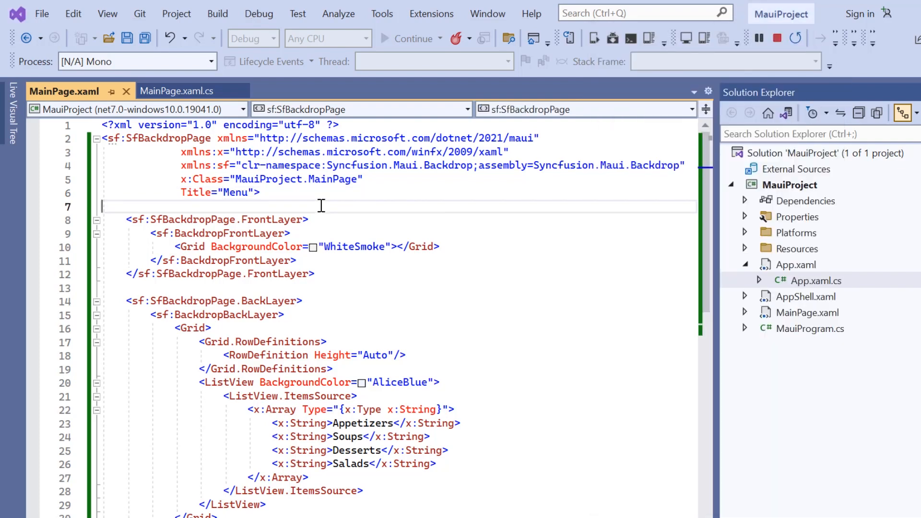
{"action": "mouse_move", "coordinate": [806, 300]}
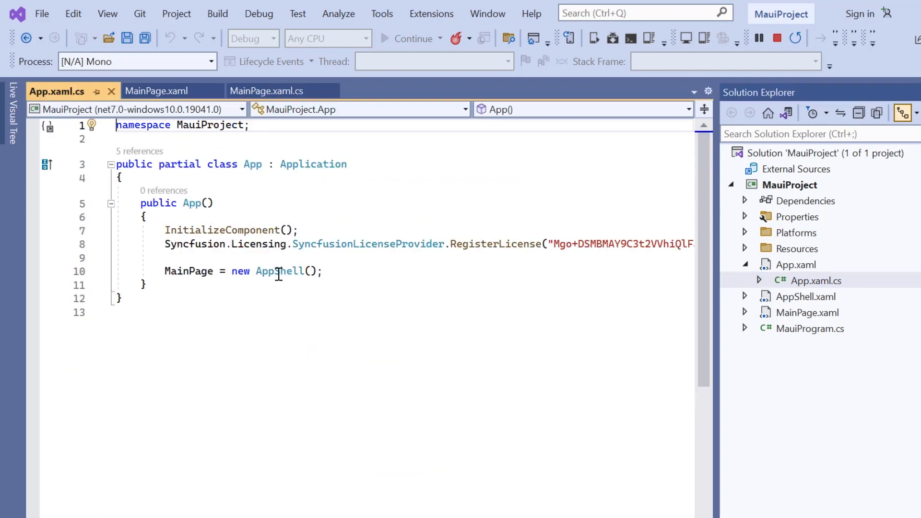
Step: In App.xaml.cs, set MainPage = new NavigationPage(new MainPage()) instead of AppShell
{"action": "type", "text": "Navigatio"}
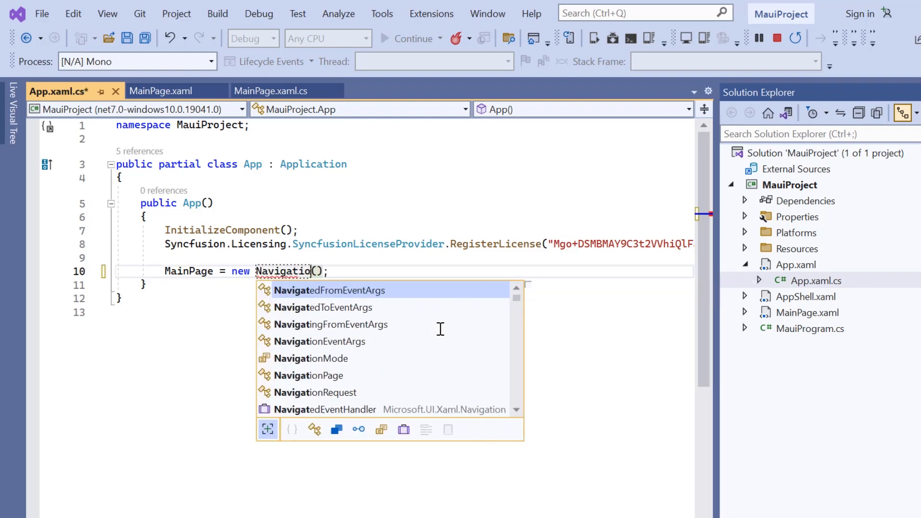
{"action": "type", "text": "Page"}
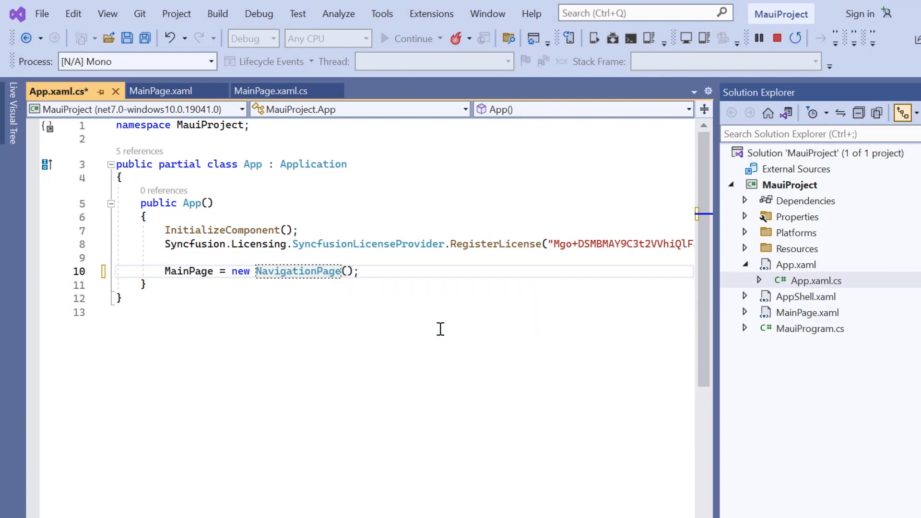
{"action": "type", "text": "new MainPage("}
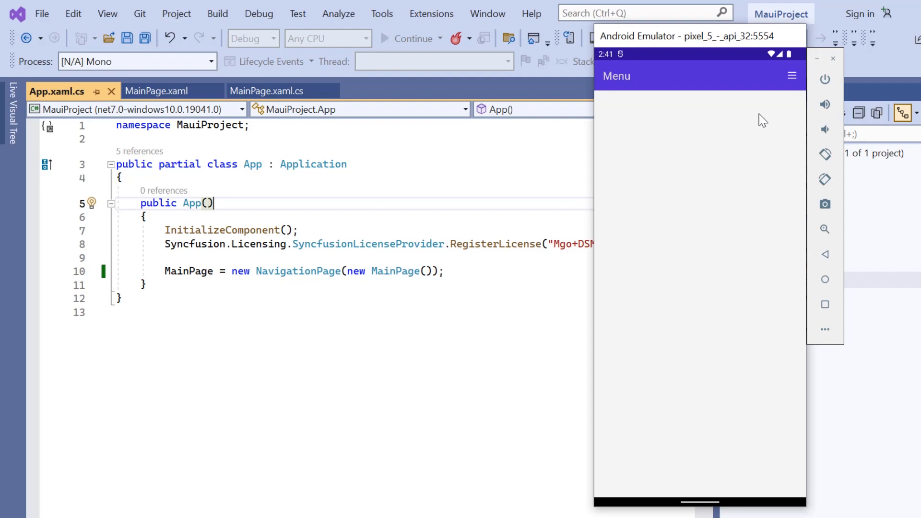
Step: In the emulator, reveal the food list from the hamburger icon, then hide it again
{"action": "left_click", "coordinate": [792, 76]}
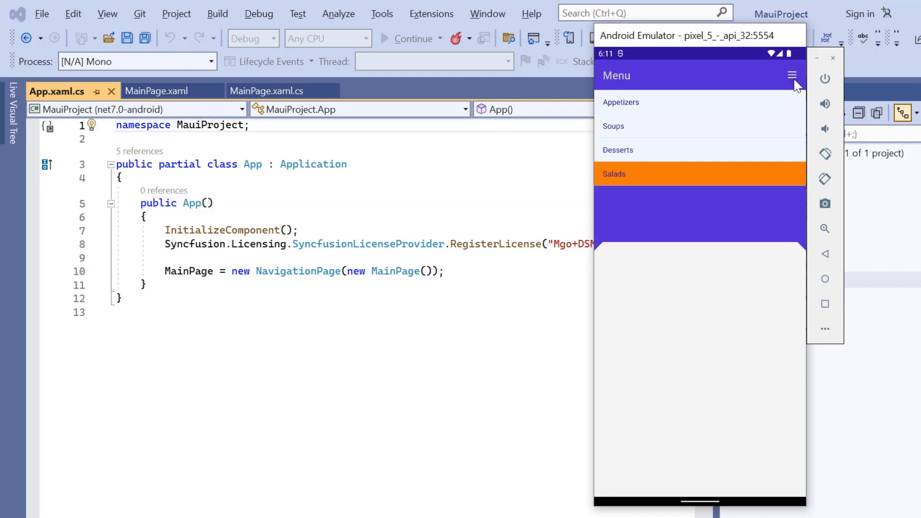
{"action": "left_click", "coordinate": [792, 75]}
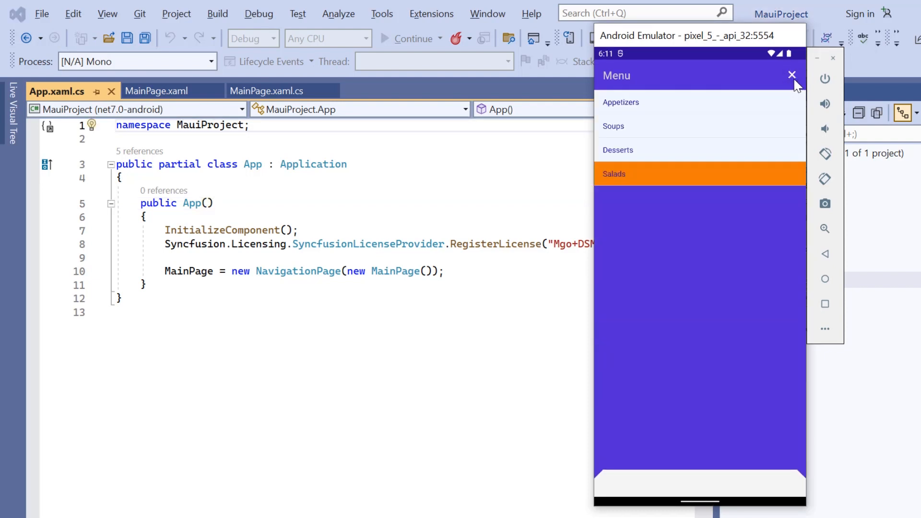
{"action": "mouse_move", "coordinate": [794, 91]}
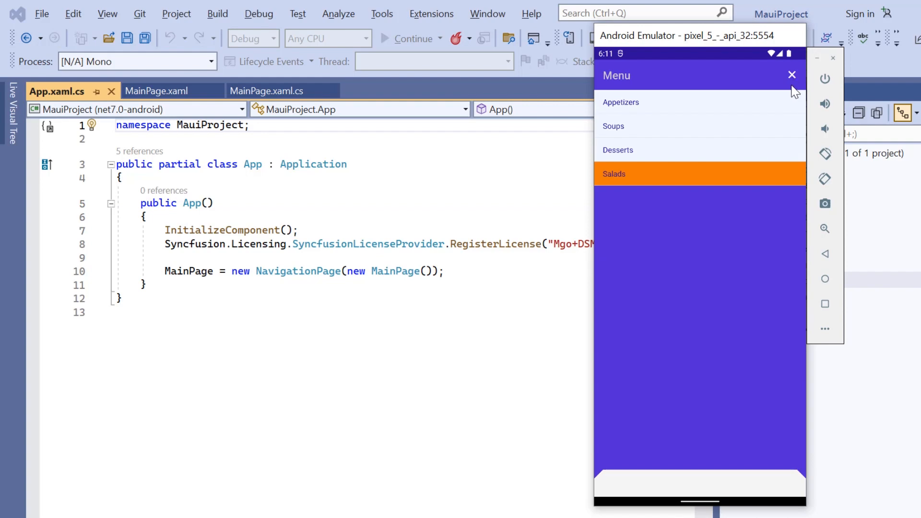
{"action": "left_click", "coordinate": [792, 75]}
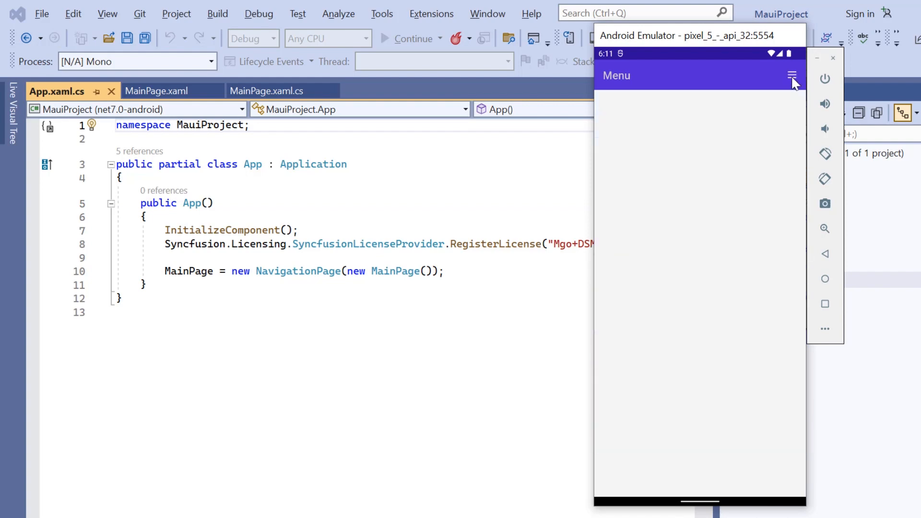
{"action": "mouse_move", "coordinate": [485, 385]}
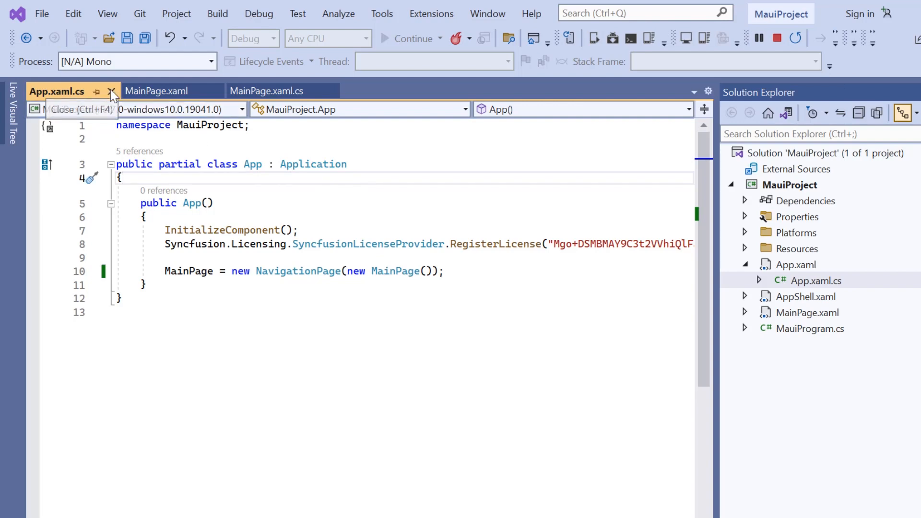
Step: Set OpenIconImageSource to open.png and CloseIconImageSource to close.png on SfBackdropPage
{"action": "left_click", "coordinate": [111, 91]}
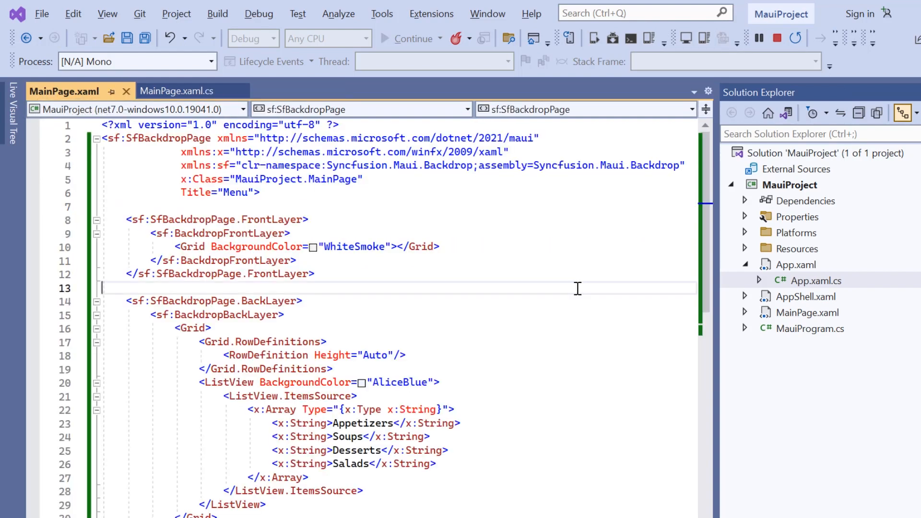
{"action": "type", "text": "OpenIconImageSource=\"\">"}
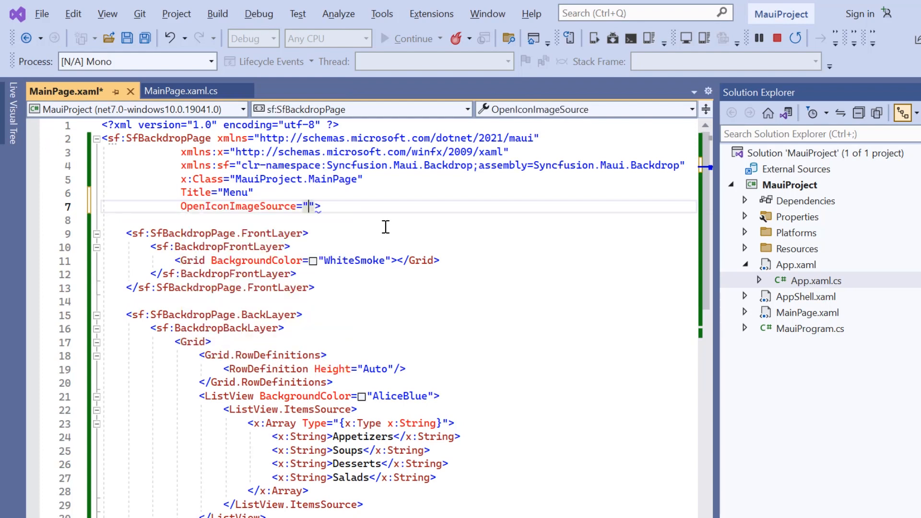
{"action": "type", "text": "Clo>"}
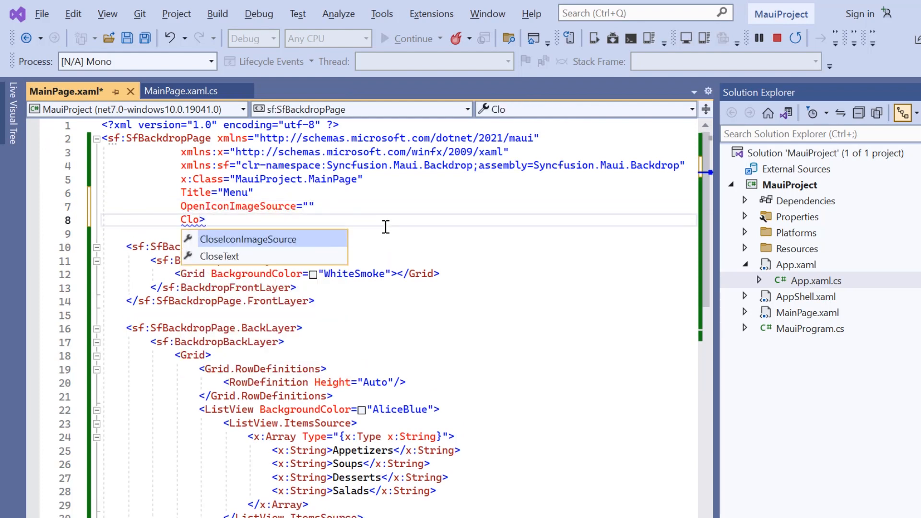
{"action": "left_click", "coordinate": [248, 239]}
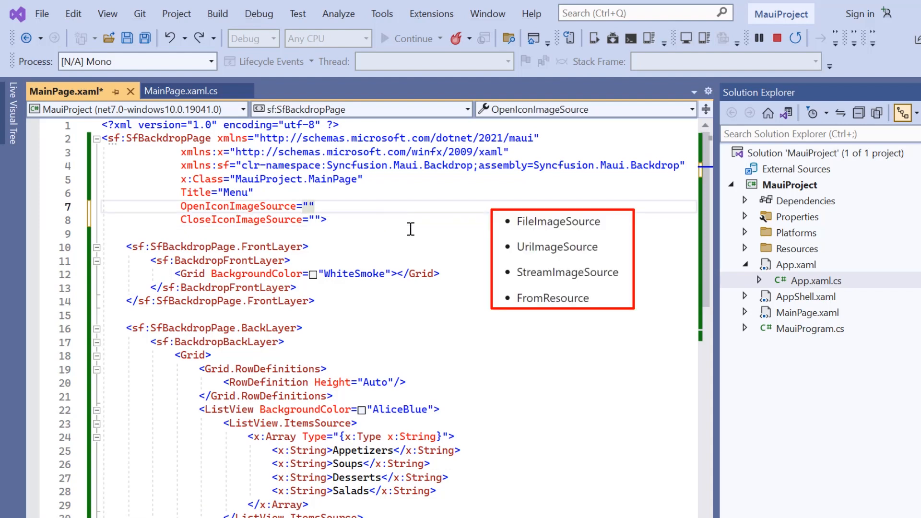
{"action": "left_click", "coordinate": [746, 249]}
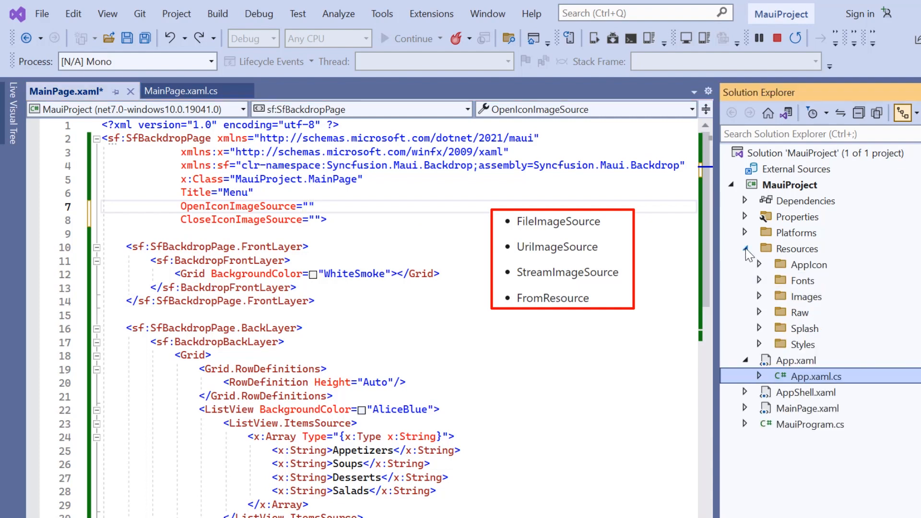
{"action": "left_click", "coordinate": [760, 296]}
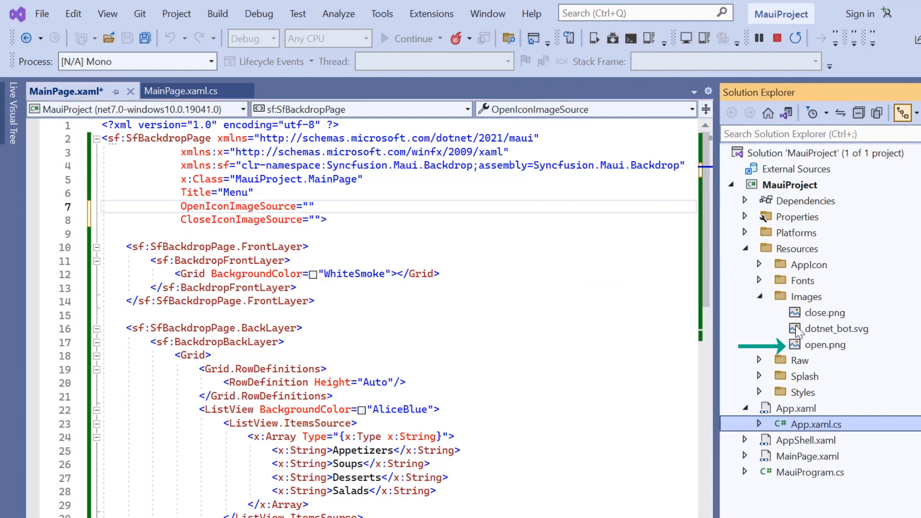
{"action": "type", "text": "op"}
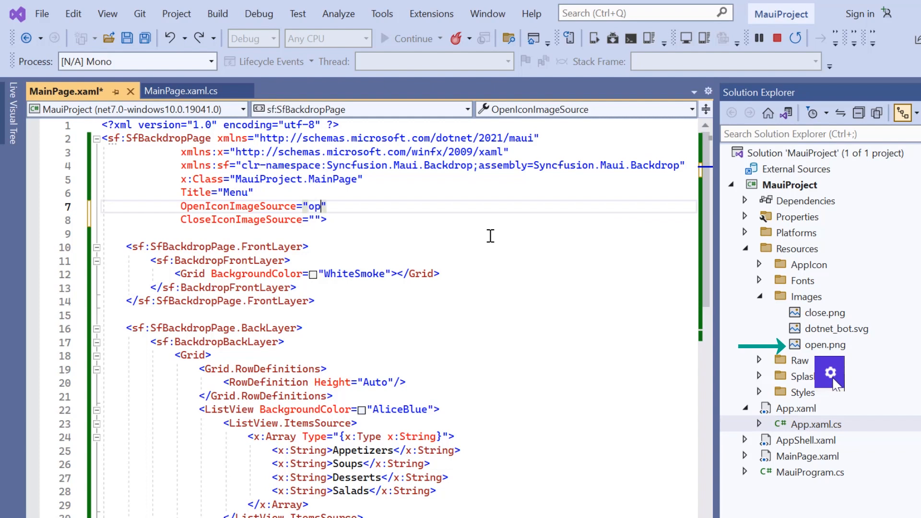
{"action": "type", "text": "en.png"}
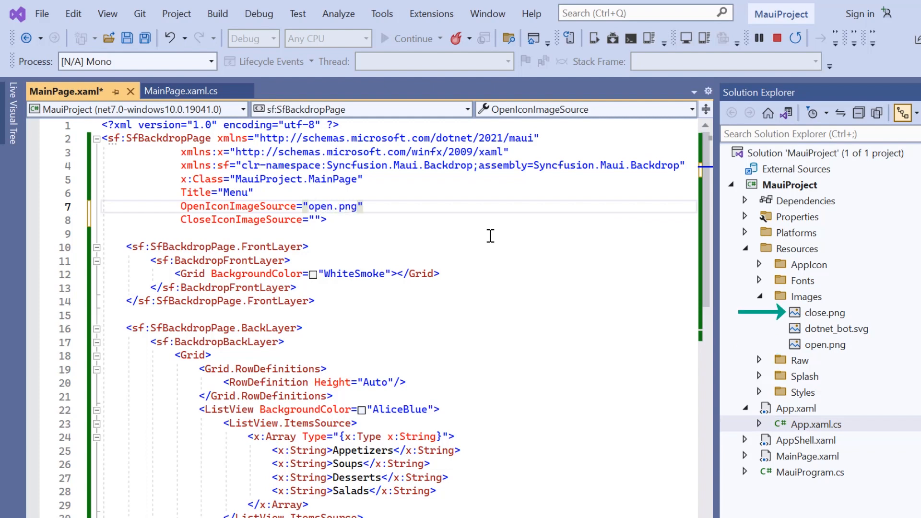
{"action": "type", "text": "close.png"}
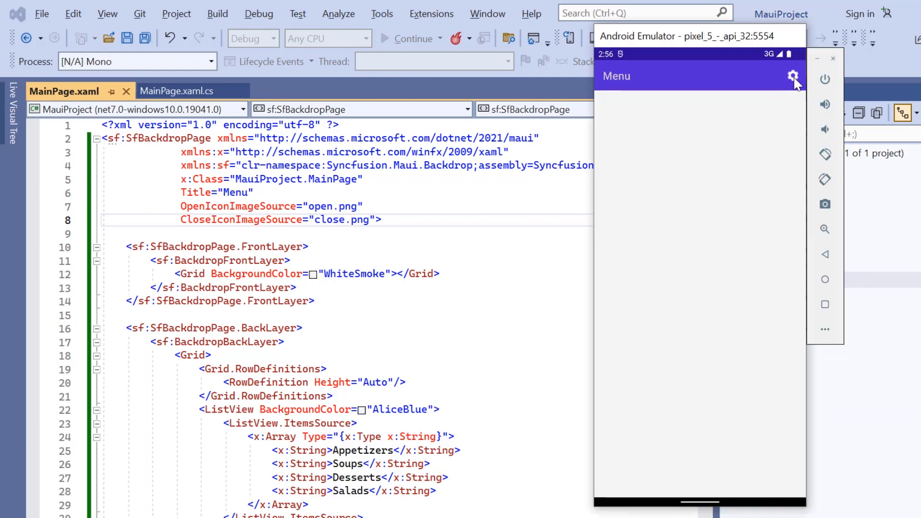
Step: Tap the gear-shaped open icon in the emulator app's Menu toolbar
{"action": "left_click", "coordinate": [792, 77]}
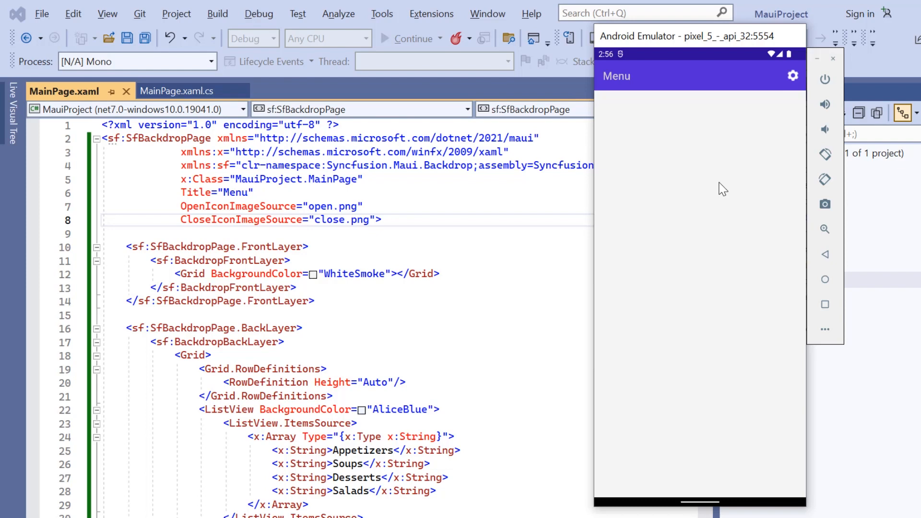
{"action": "mouse_move", "coordinate": [422, 201]}
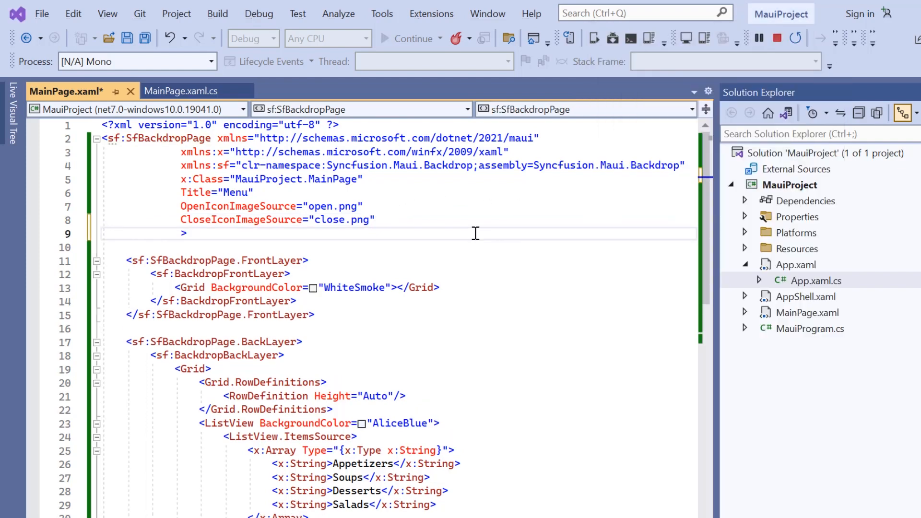
Step: Add IsBackLayerRevealed="True" and save, then change it to False and save again
{"action": "type", "text": "Is"}
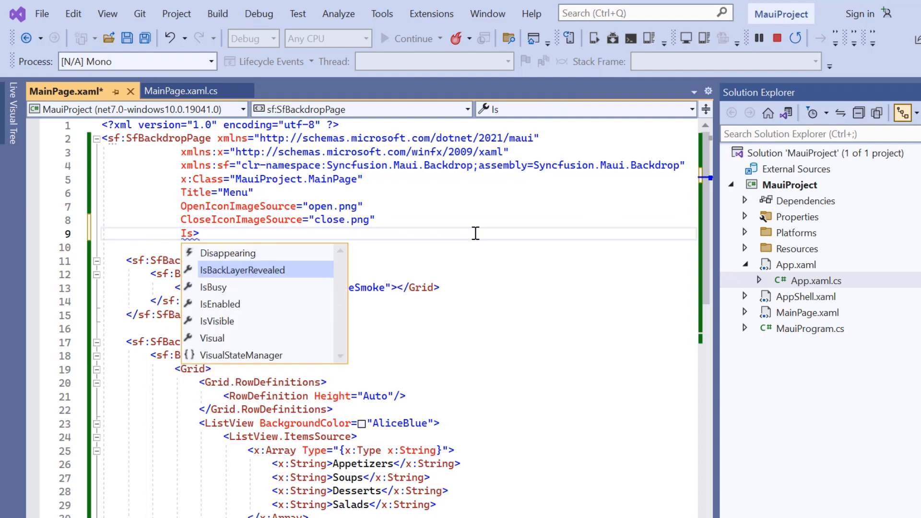
{"action": "left_click", "coordinate": [242, 270]}
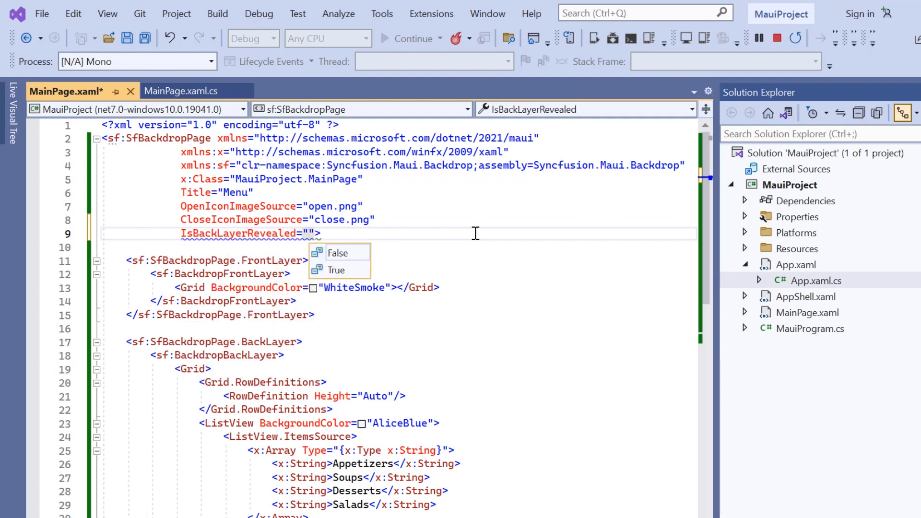
{"action": "left_click", "coordinate": [336, 269]}
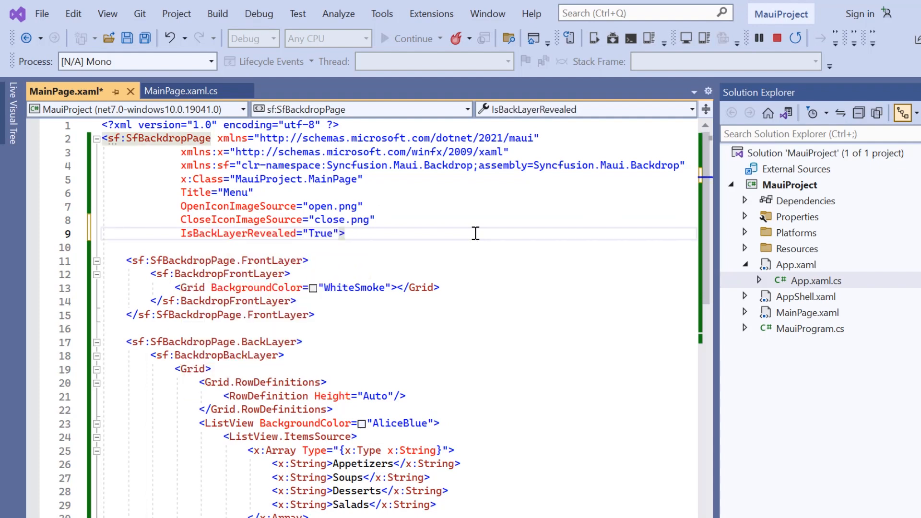
{"action": "key", "text": "ctrl+s"}
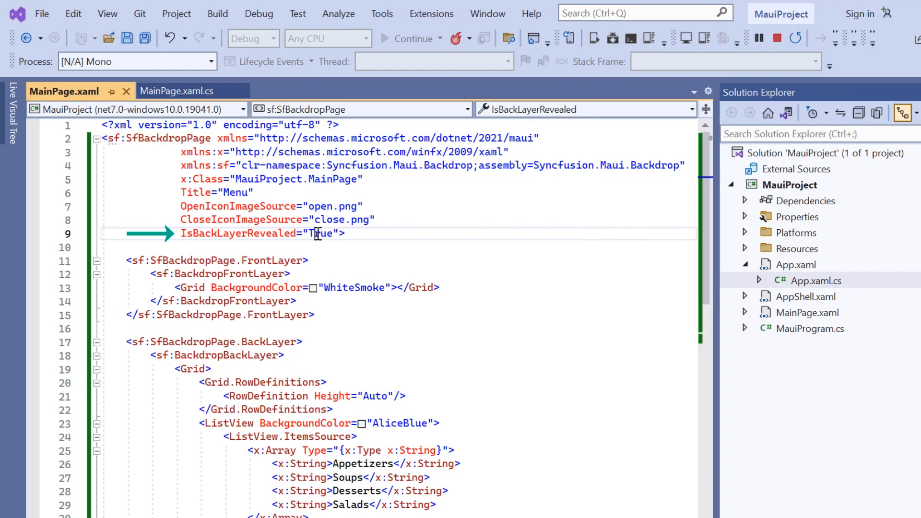
{"action": "type", "text": "Fals"}
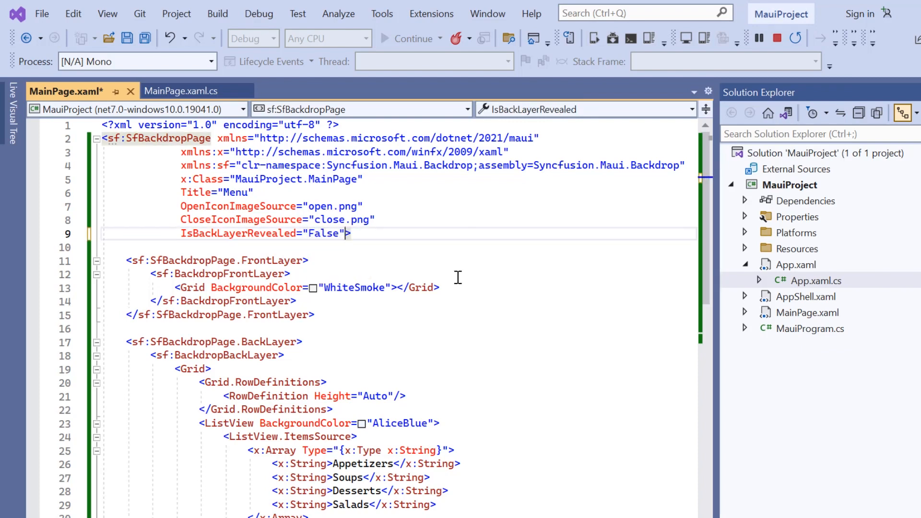
{"action": "key", "text": "ctrl+s"}
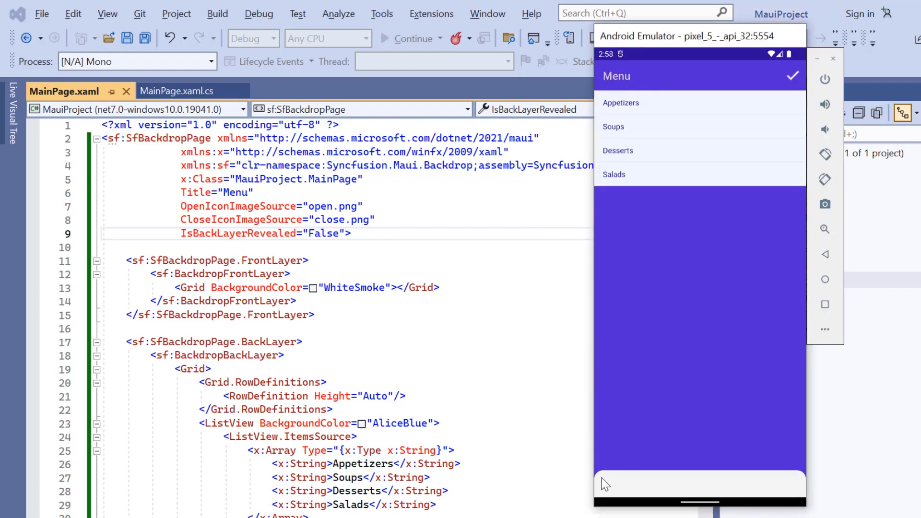
{"action": "mouse_move", "coordinate": [801, 481]}
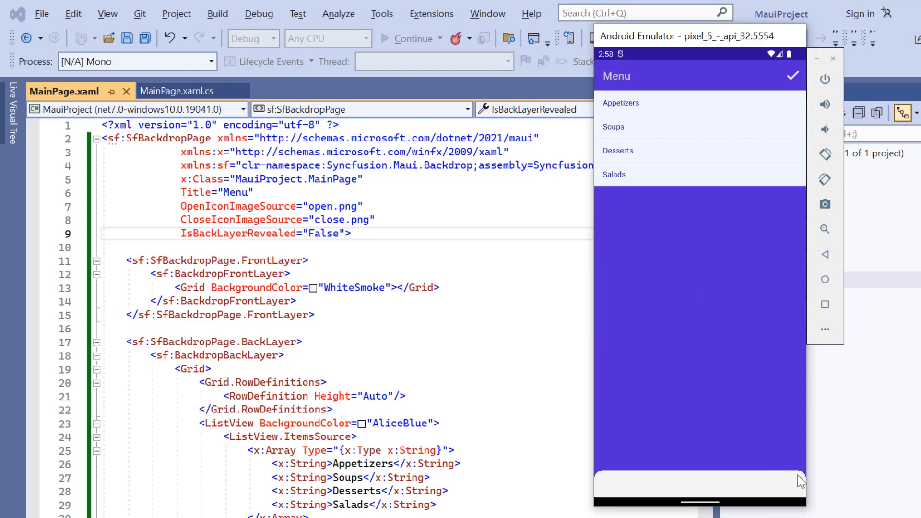
{"action": "mouse_move", "coordinate": [797, 482]}
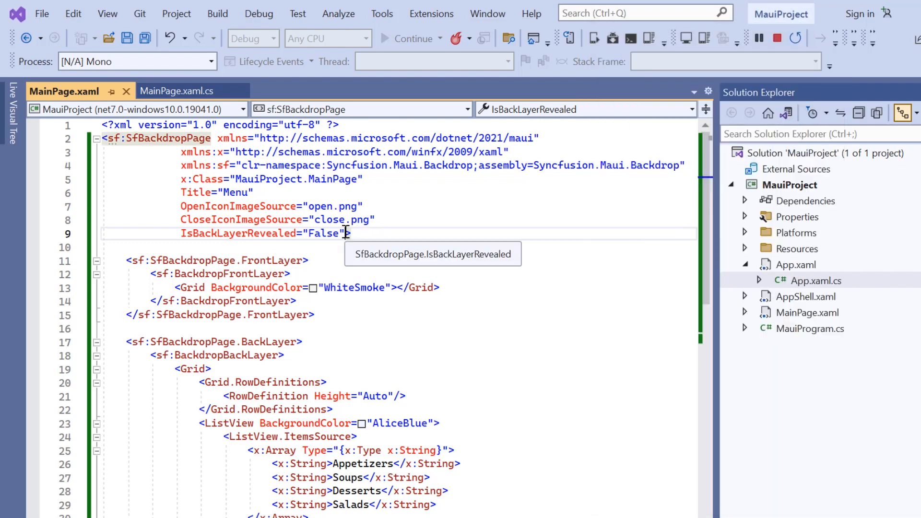
Step: Add BackLayerRevealOption="Auto" to the SfBackdropPage element
{"action": "type", "text": "BackLayerRevealOption=\"\">"}
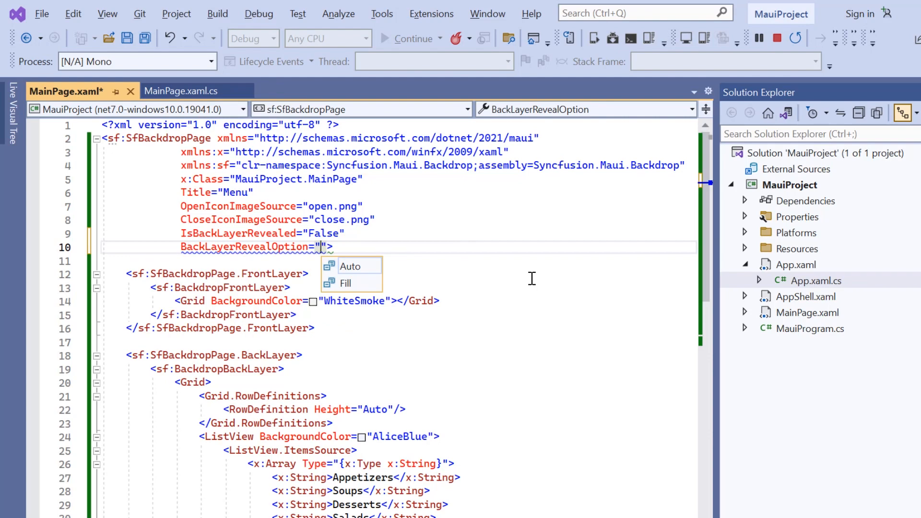
{"action": "left_click", "coordinate": [351, 266]}
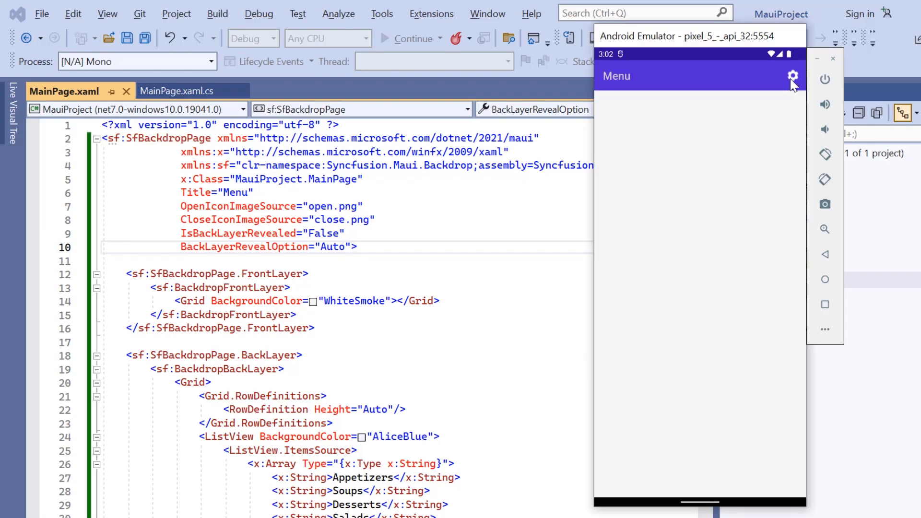
Step: Tap the gear icon to auto-reveal the Appetizers, Soups, Desserts and Salads back layer
{"action": "left_click", "coordinate": [792, 77]}
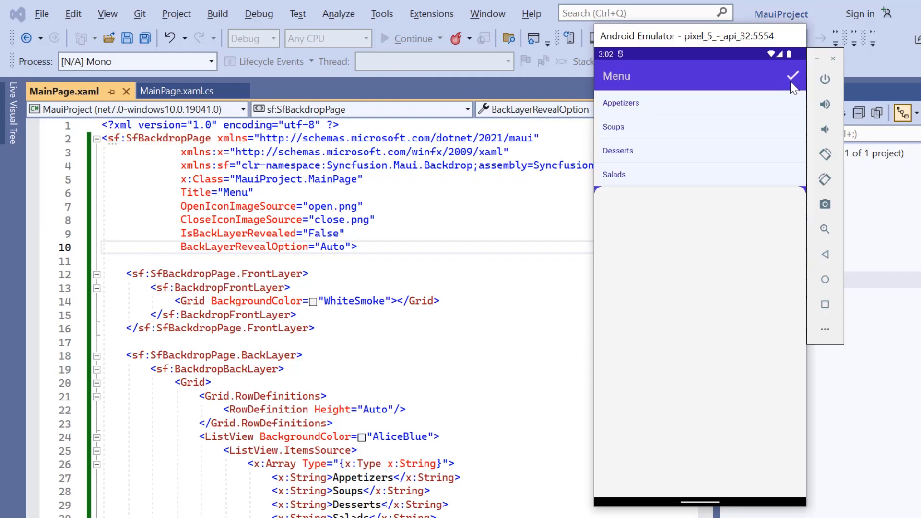
{"action": "mouse_move", "coordinate": [746, 206]}
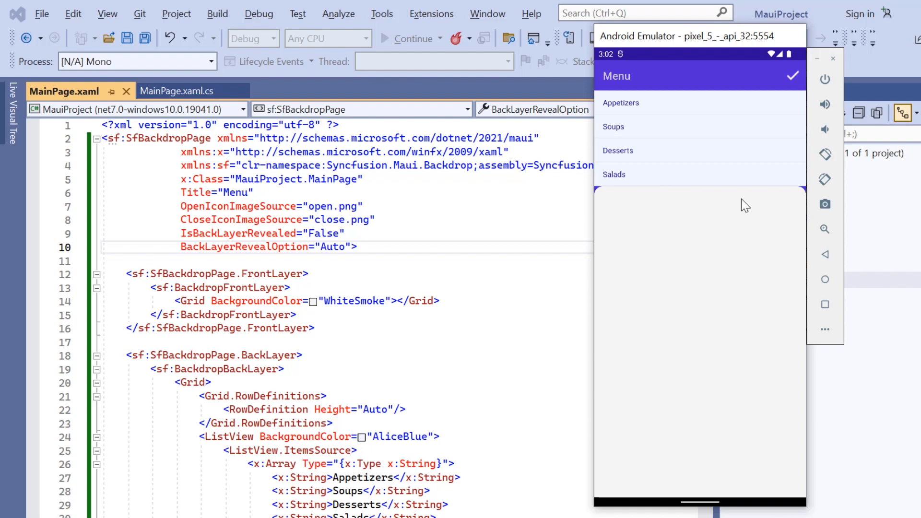
{"action": "mouse_move", "coordinate": [630, 193]}
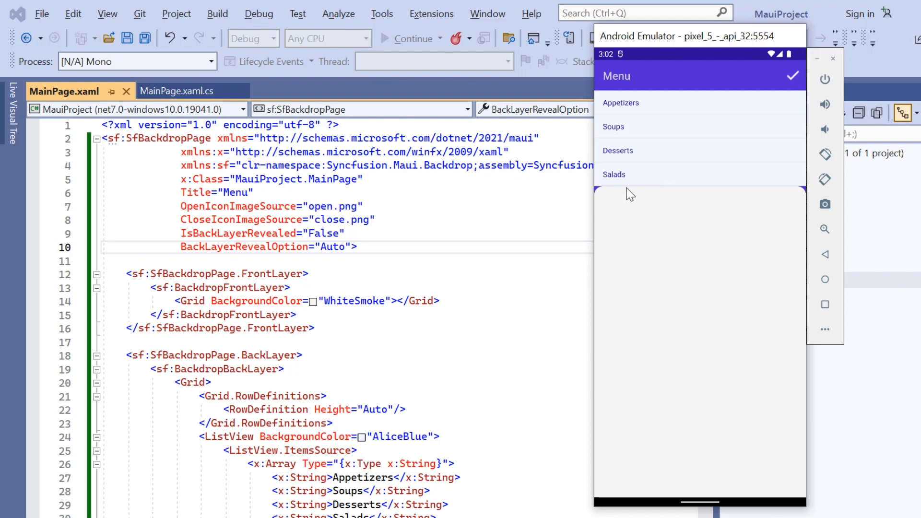
{"action": "mouse_move", "coordinate": [806, 198]}
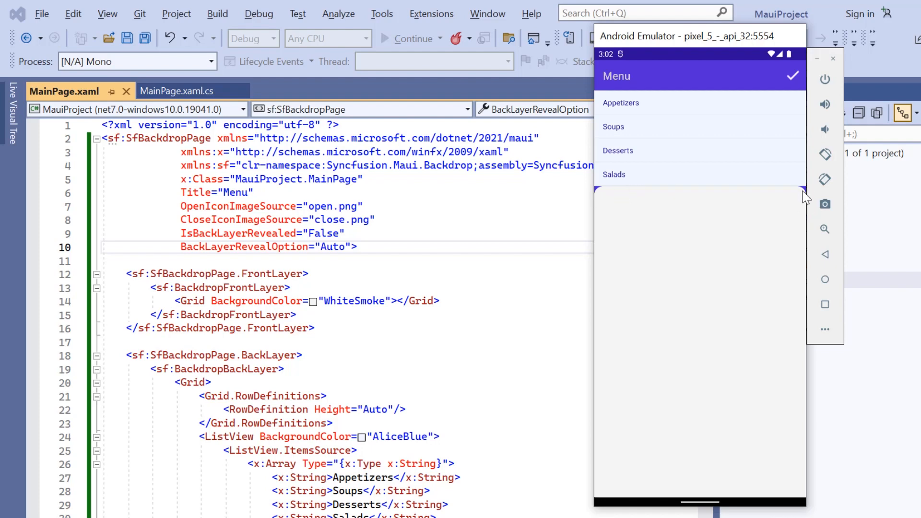
{"action": "mouse_move", "coordinate": [640, 259]}
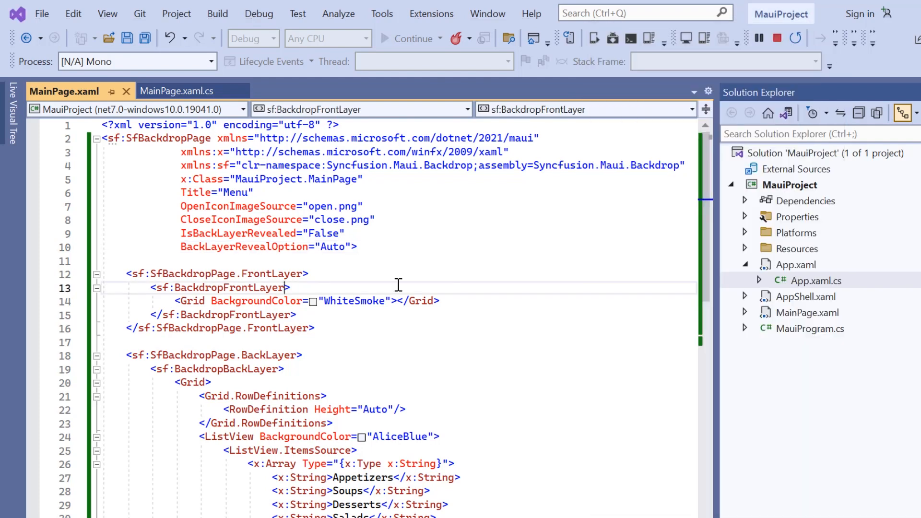
Step: Set EdgeShape to Flat on the sf:BackdropFrontLayer tag
{"action": "type", "text": "EdgeShape=\"Flat"}
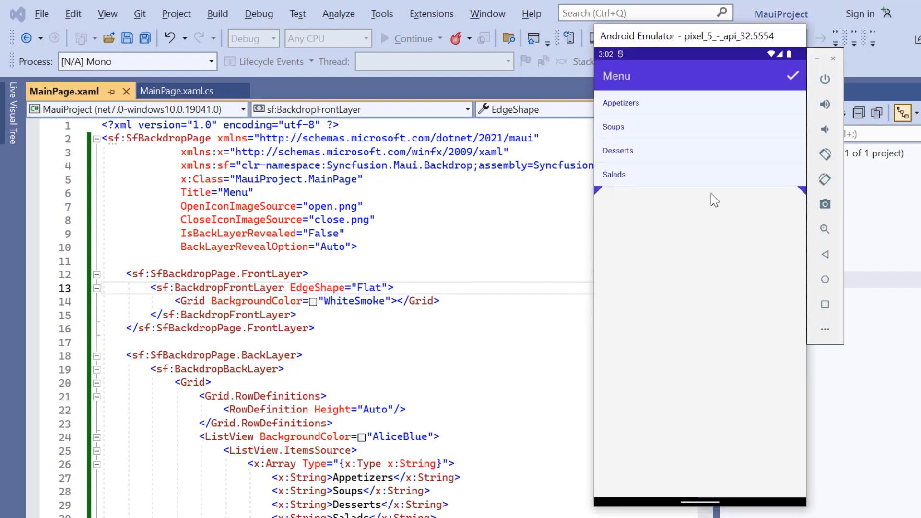
{"action": "mouse_move", "coordinate": [604, 199]}
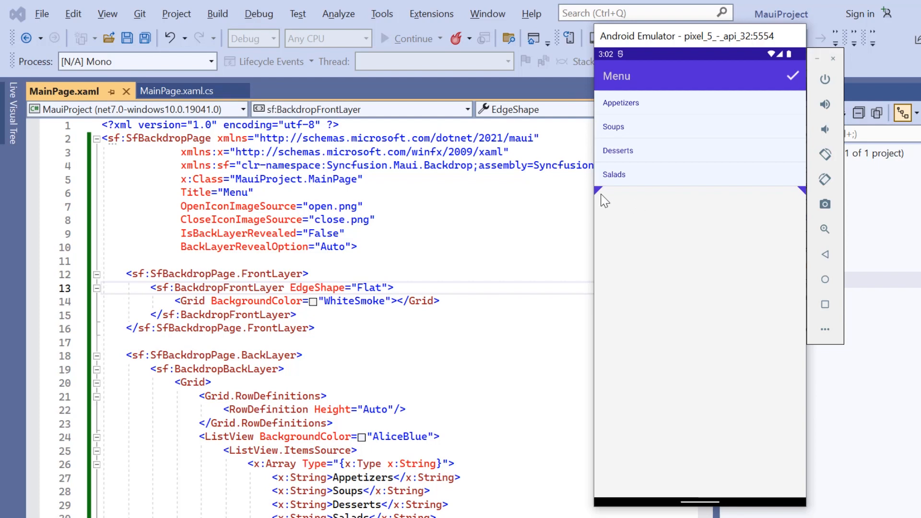
{"action": "mouse_move", "coordinate": [749, 326]}
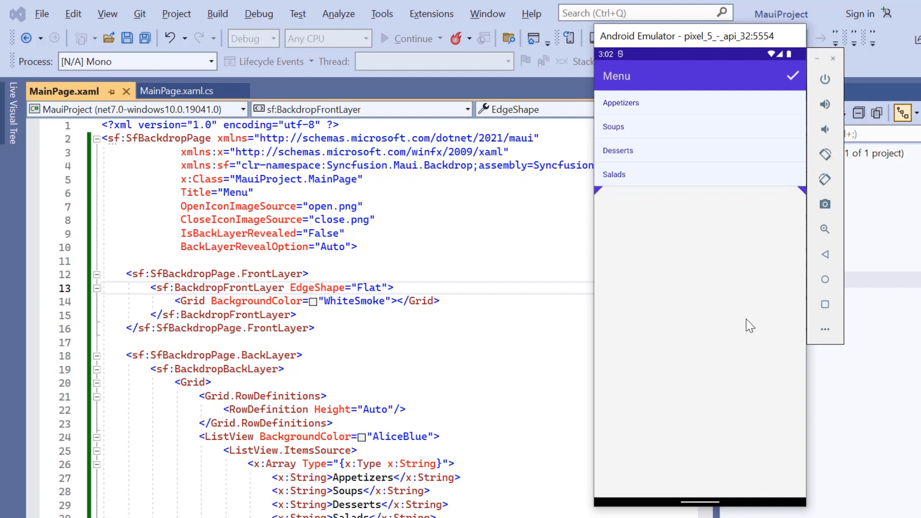